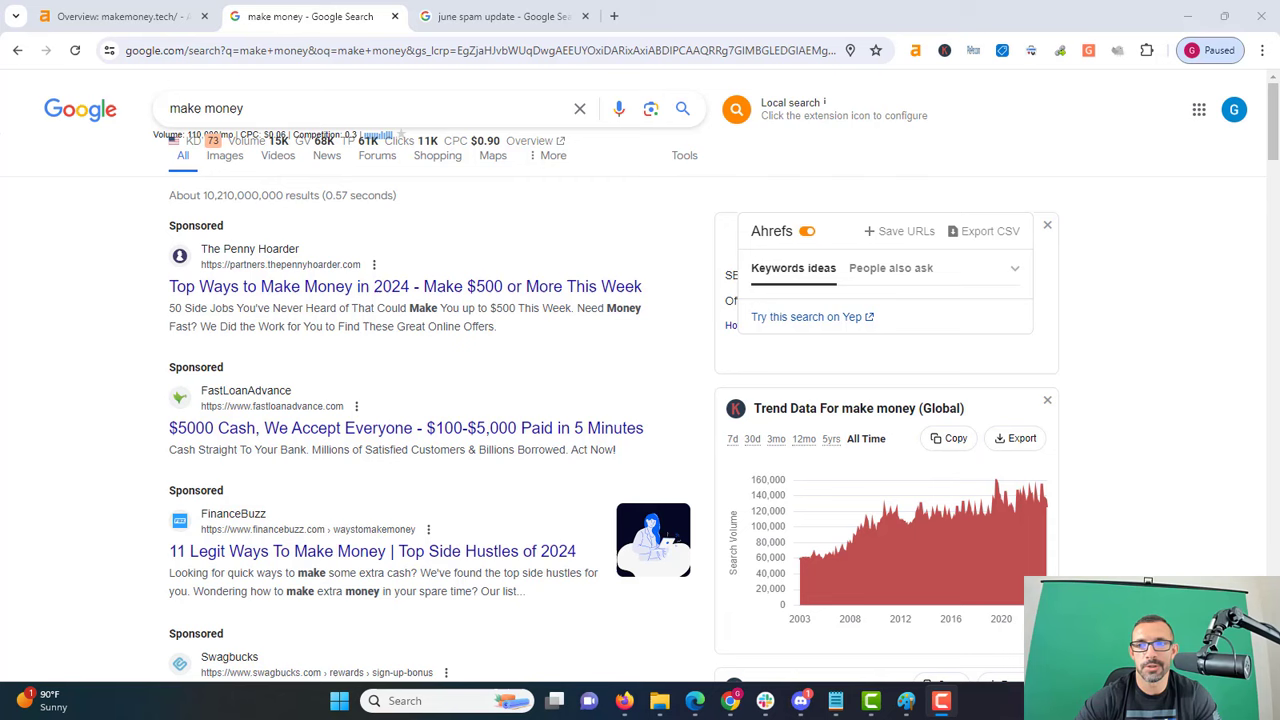
Scroll the 'make money' results past ads, People also ask and Videos down to result #6, makemoney.tech.
{"action": "scroll", "scroll_direction": "down", "scroll_amount": 3}
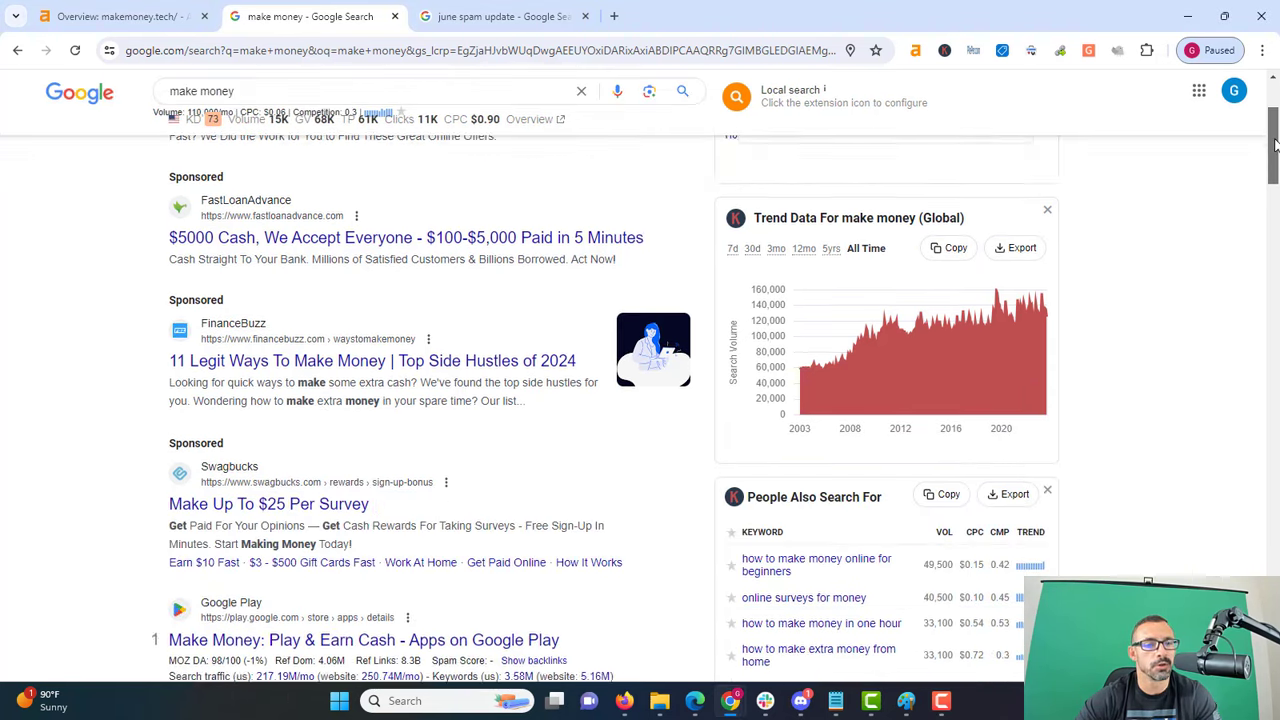
{"action": "scroll", "scroll_direction": "down", "scroll_amount": 3}
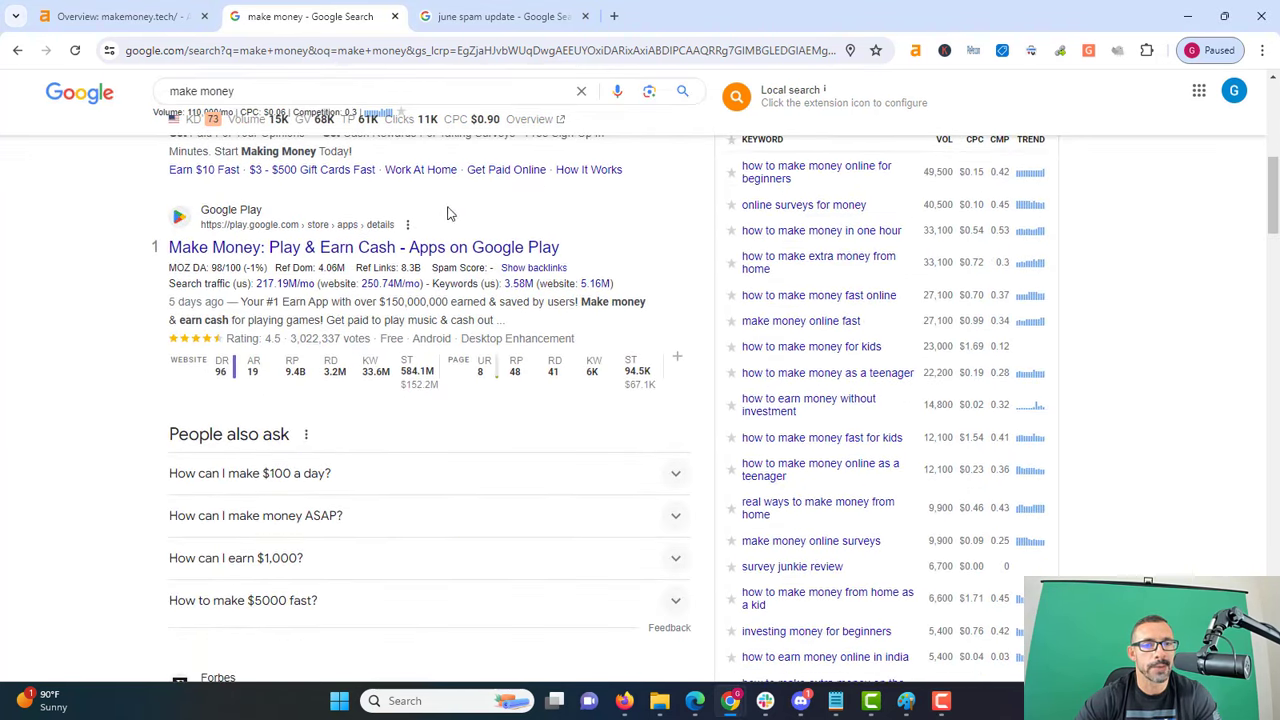
{"action": "mouse_move", "coordinate": [372, 364]}
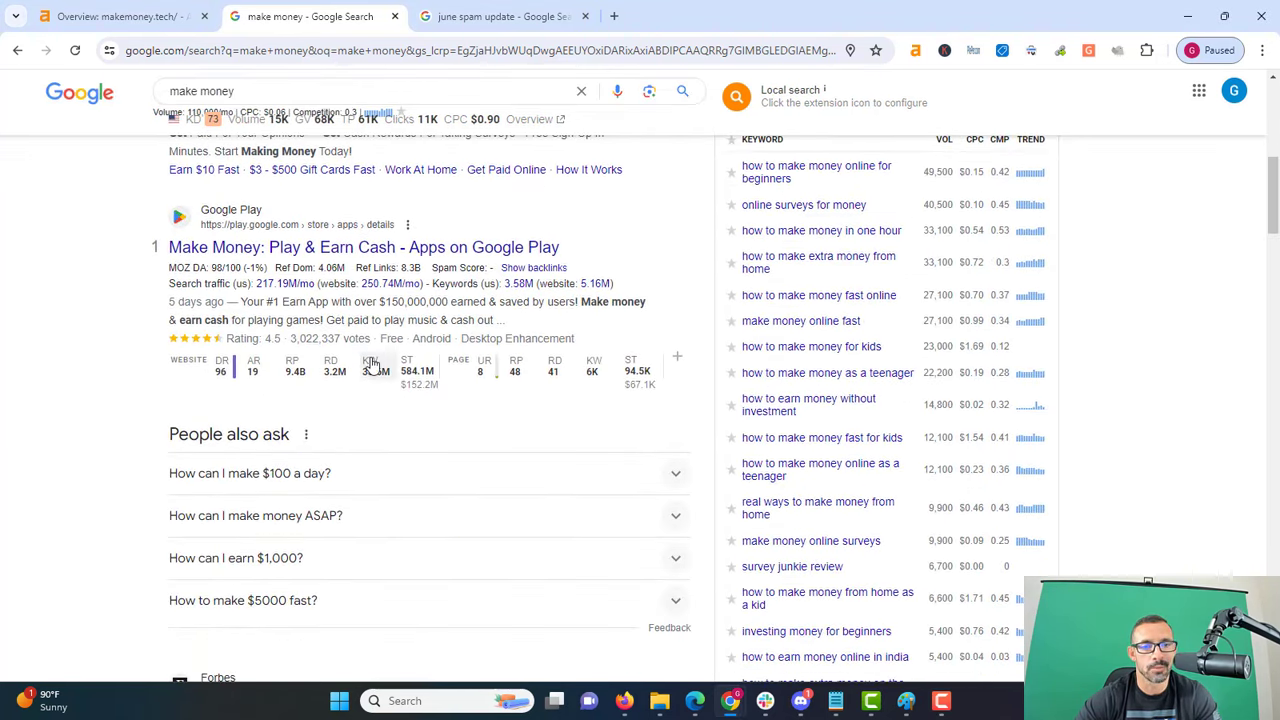
{"action": "scroll", "scroll_direction": "down", "scroll_amount": 3}
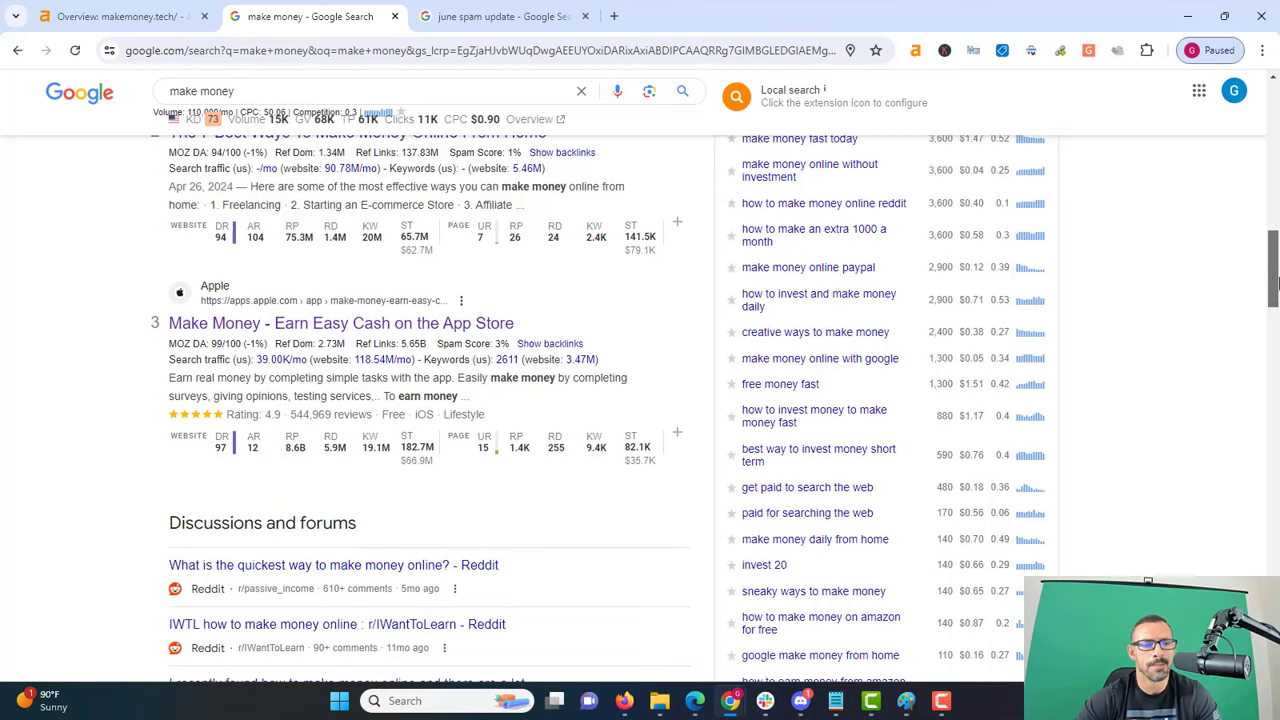
{"action": "scroll", "scroll_direction": "down", "scroll_amount": 3}
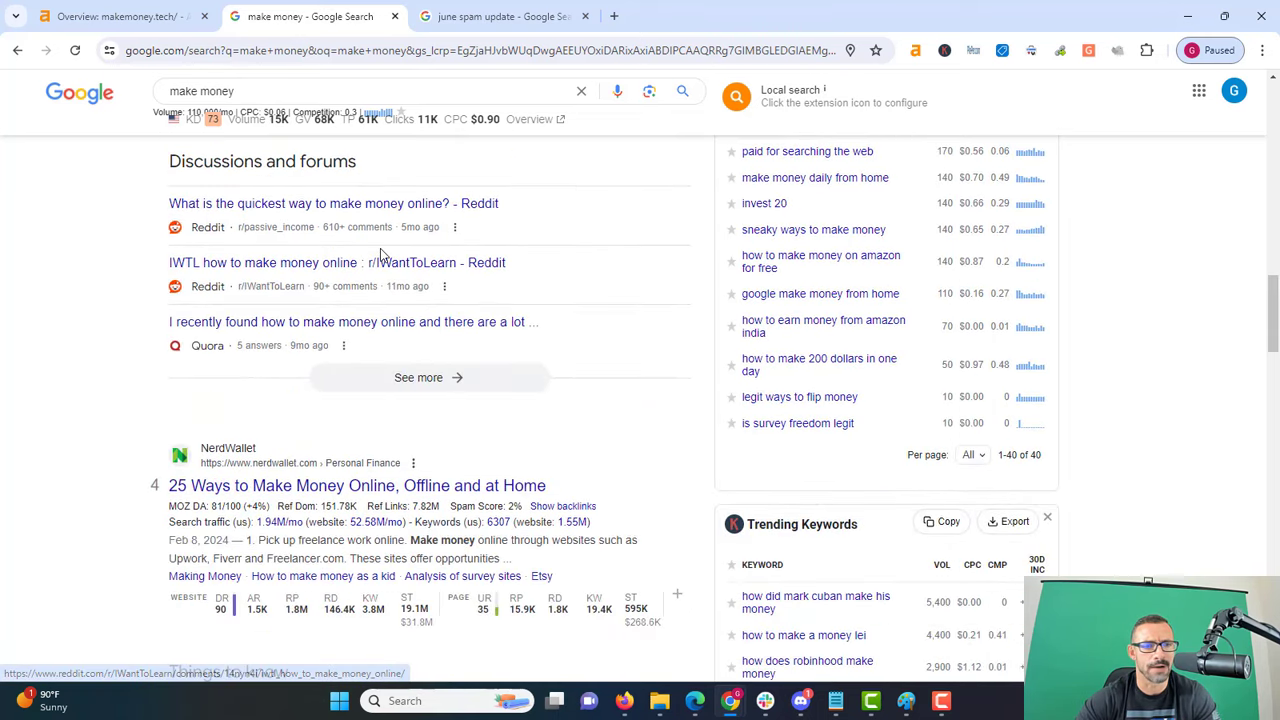
{"action": "mouse_move", "coordinate": [276, 336]}
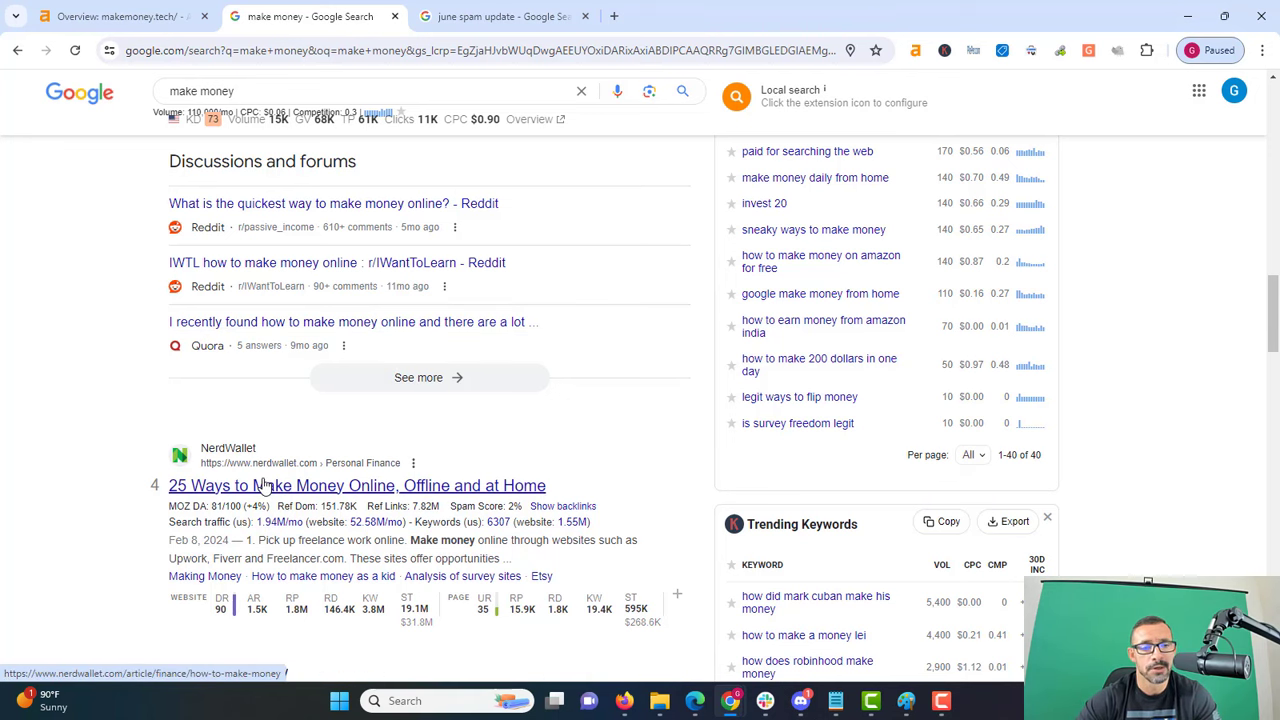
{"action": "mouse_move", "coordinate": [332, 608]}
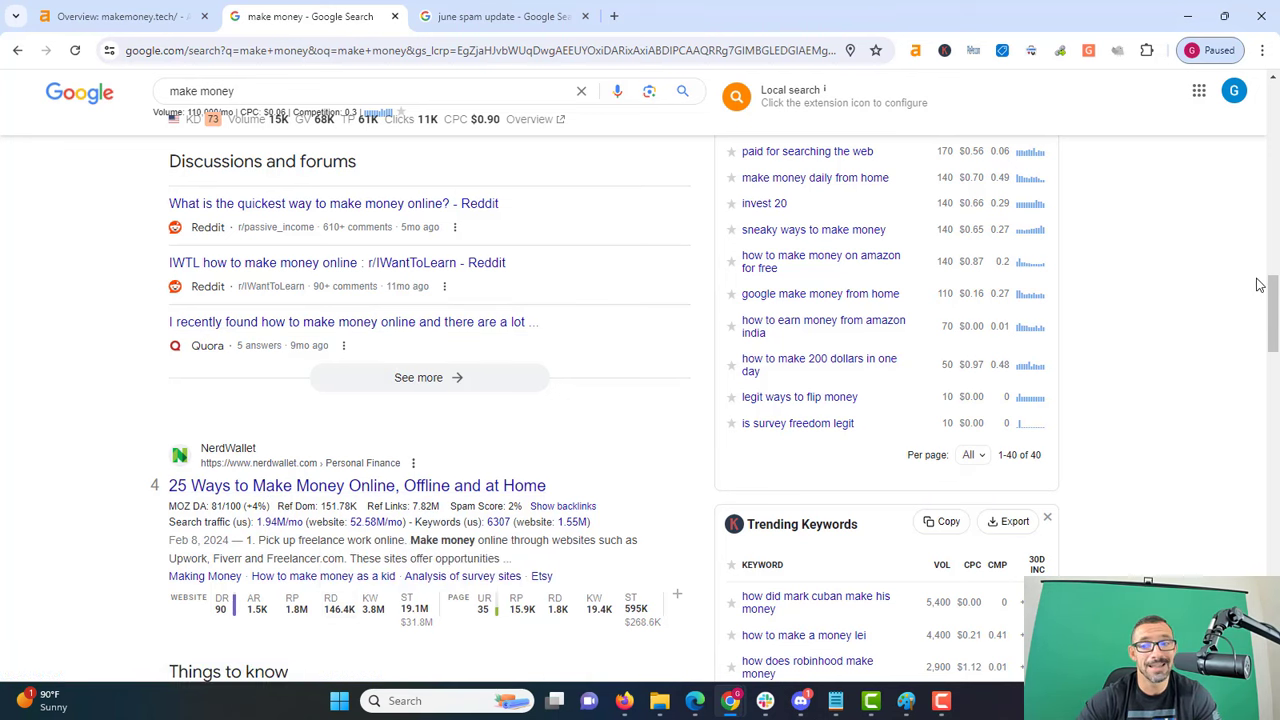
{"action": "scroll", "scroll_direction": "down", "scroll_amount": 3}
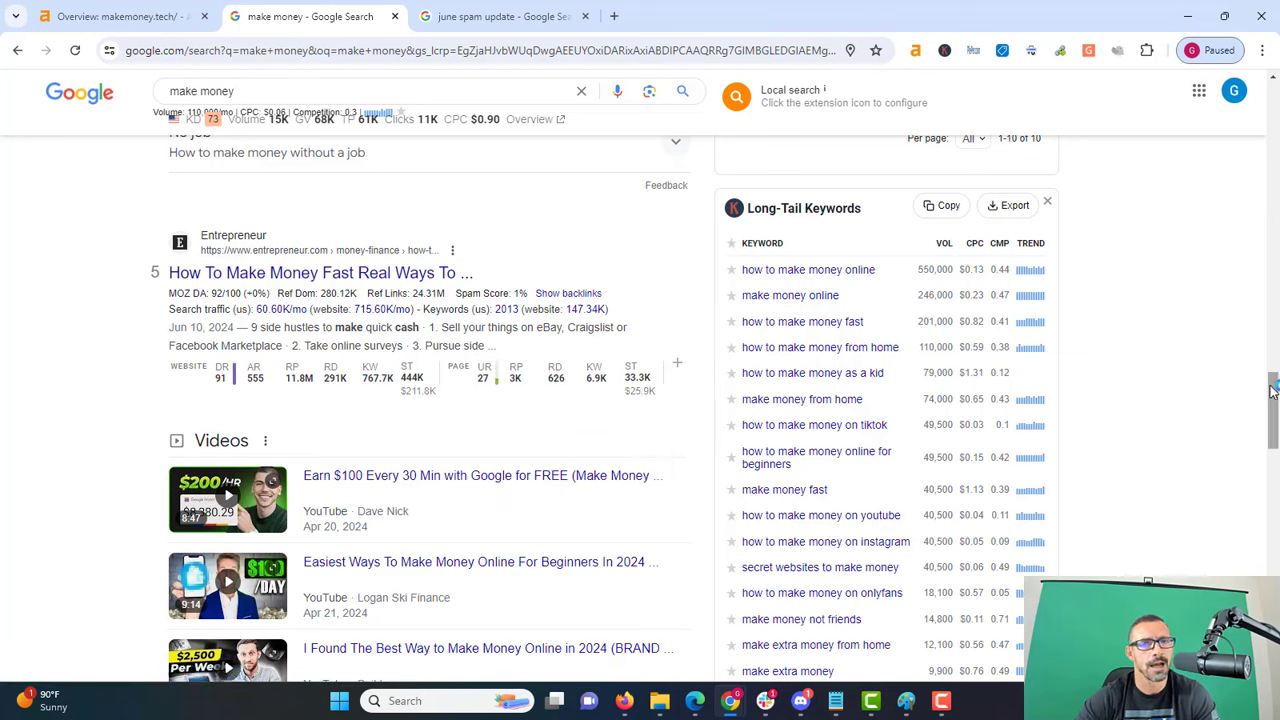
{"action": "scroll", "scroll_direction": "down", "scroll_amount": 3}
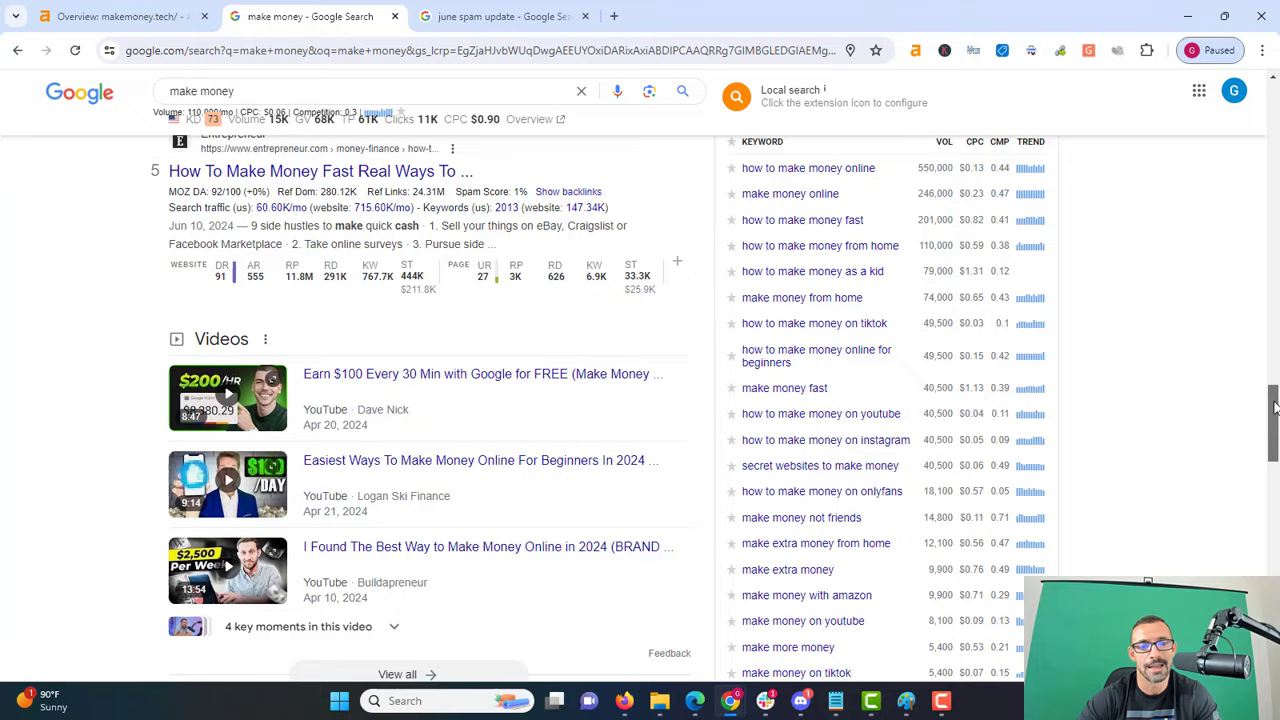
{"action": "scroll", "scroll_direction": "down", "scroll_amount": 3}
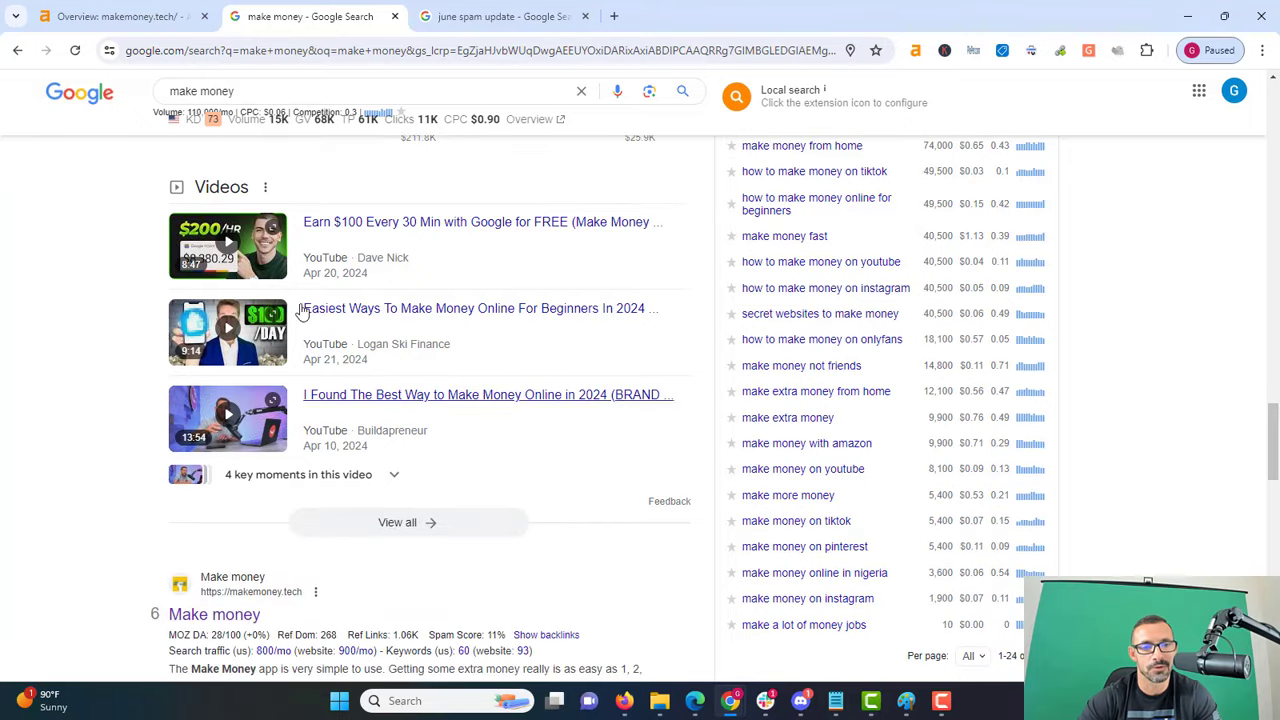
{"action": "scroll", "scroll_direction": "down", "scroll_amount": 3}
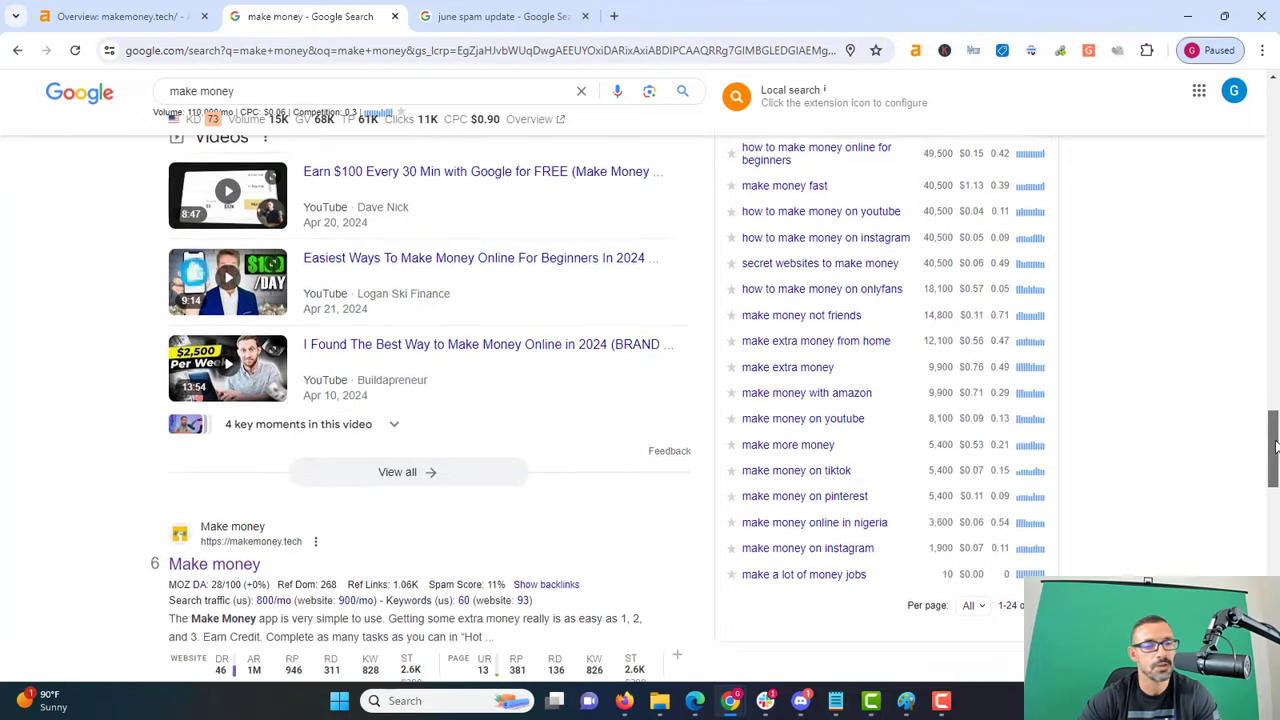
{"action": "scroll", "scroll_direction": "down", "scroll_amount": 3}
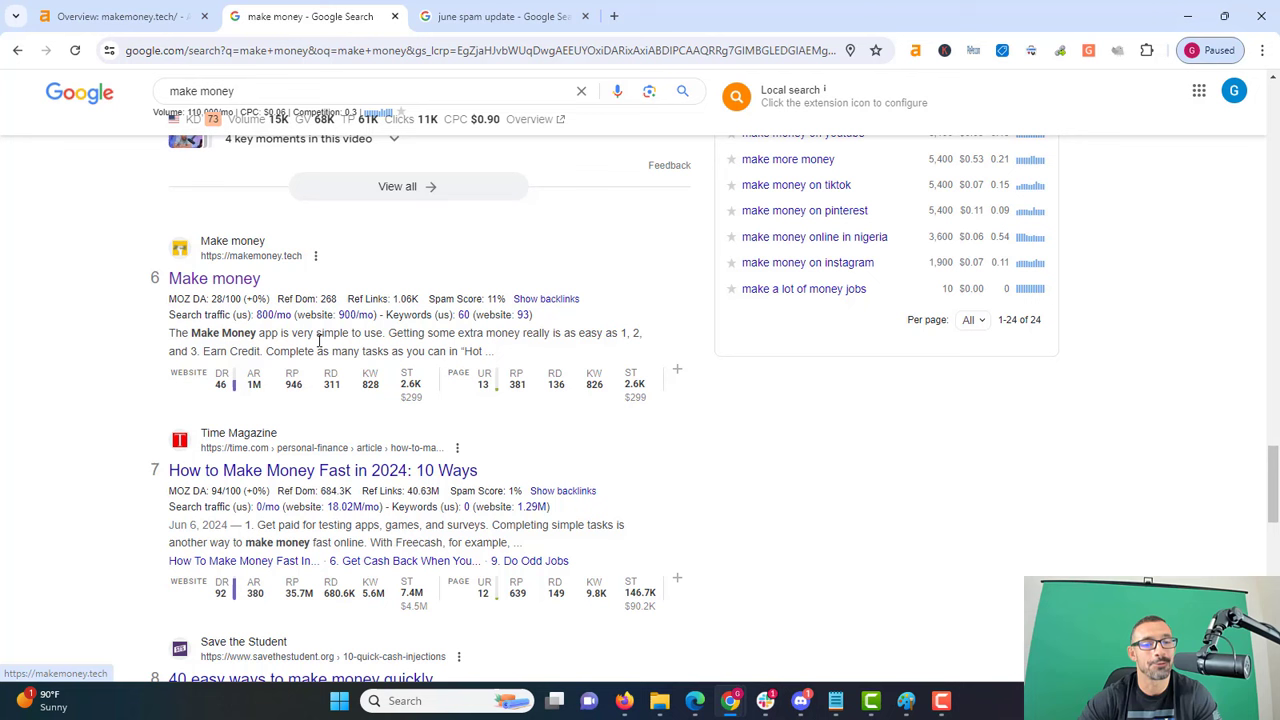
{"action": "mouse_move", "coordinate": [332, 384]}
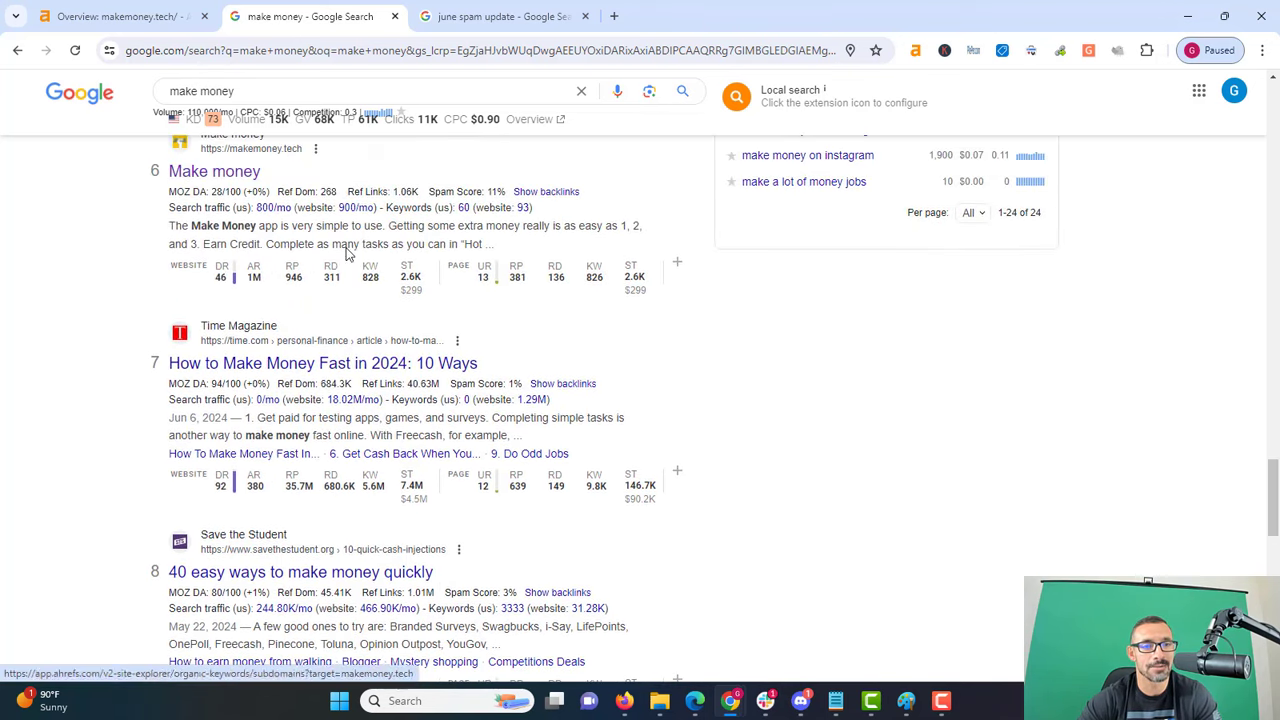
{"action": "mouse_move", "coordinate": [1276, 548]}
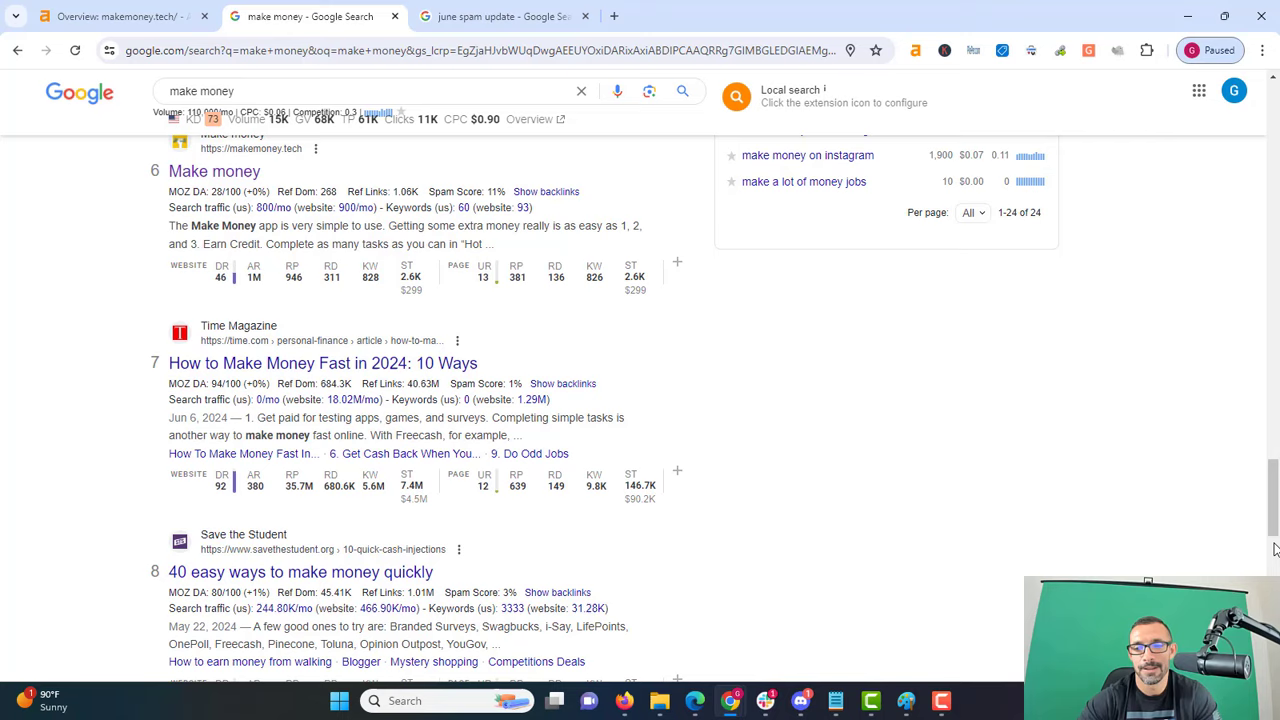
{"action": "scroll", "scroll_direction": "down", "scroll_amount": 3}
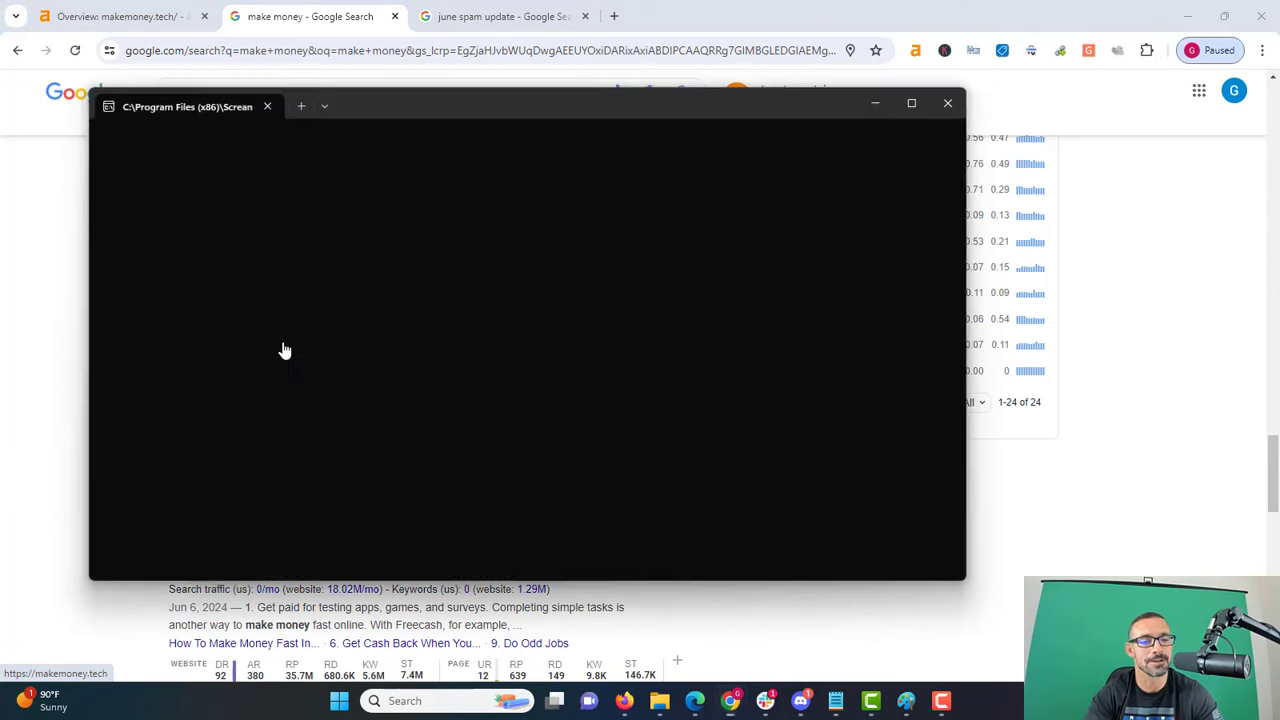
Open the makemoney.tech site from its 'Make money' result link in a new tab.
{"action": "left_click", "coordinate": [948, 104]}
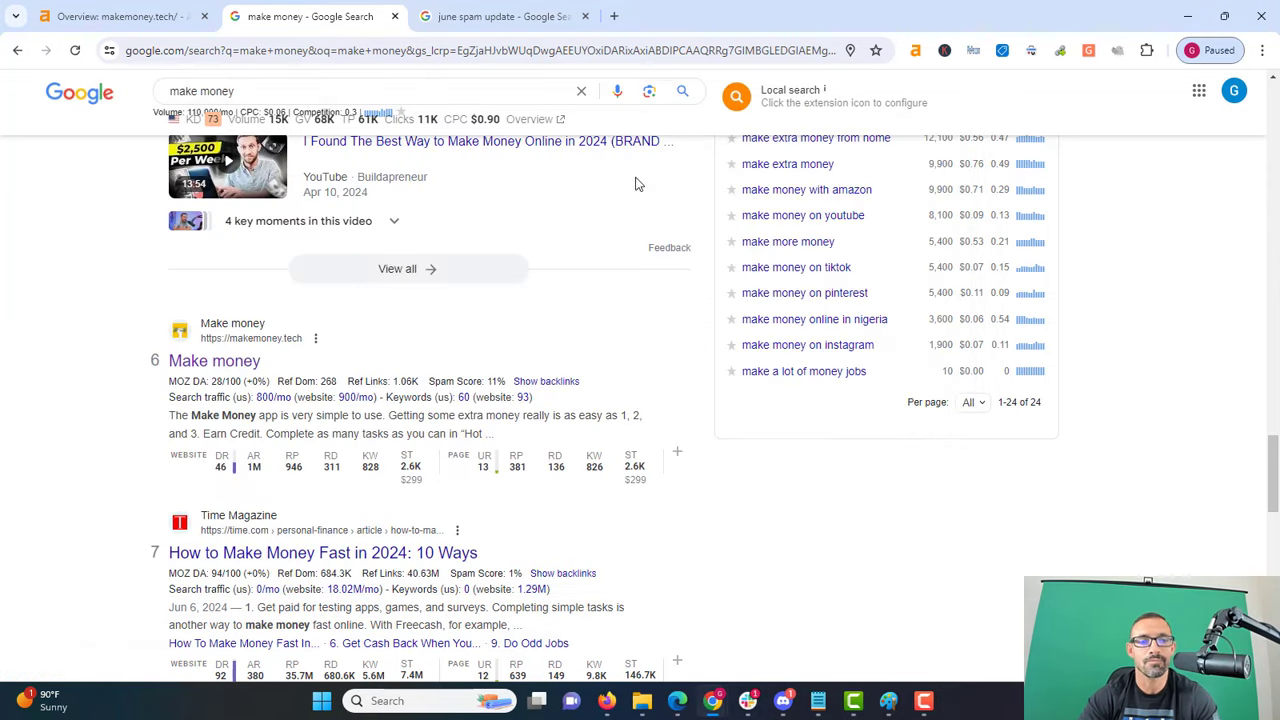
{"action": "mouse_move", "coordinate": [214, 360]}
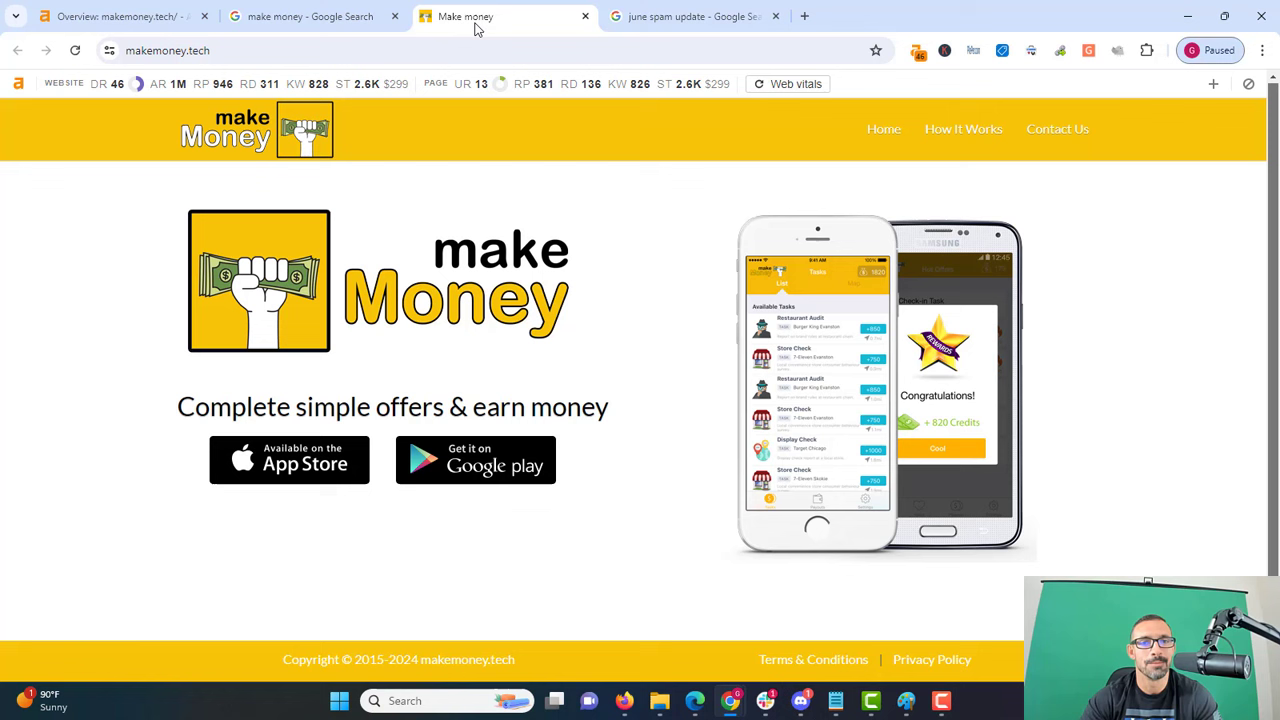
Highlight the makemoney.tech earn-money tagline, then show its Ahrefs Organic keywords report (761 keywords).
{"action": "left_click", "coordinate": [170, 50]}
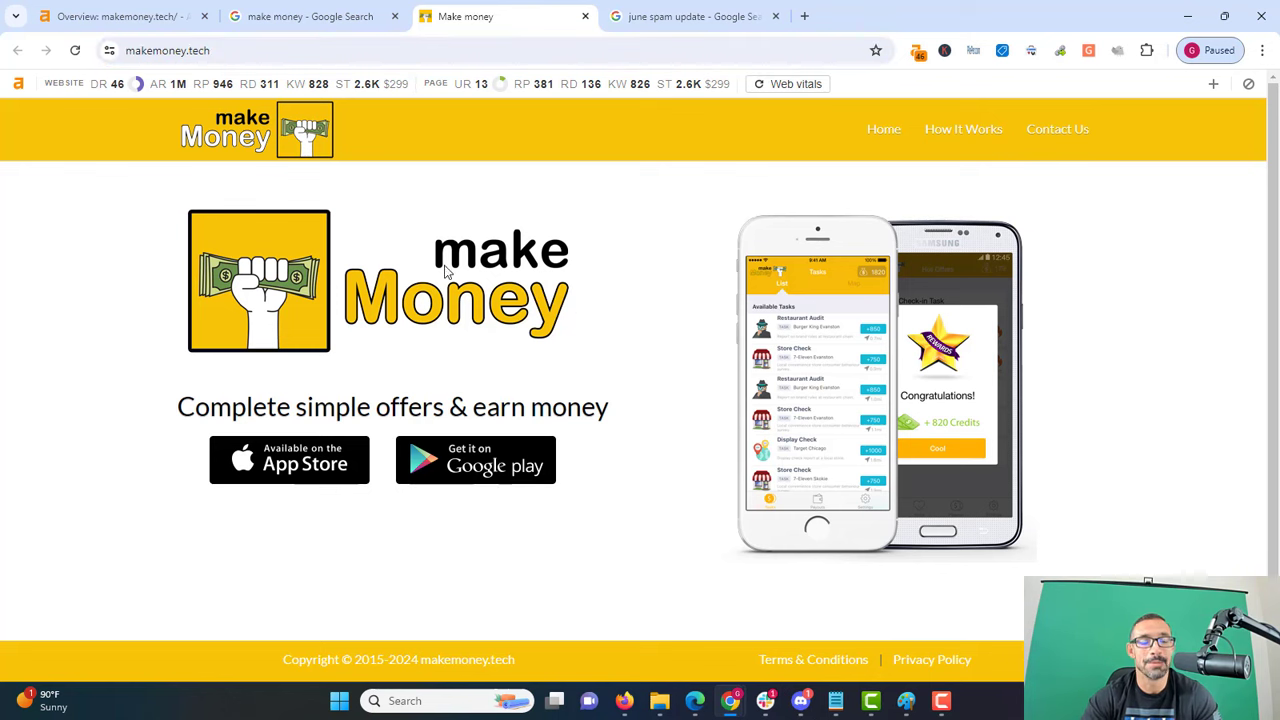
{"action": "left_click_drag", "start_coordinate": [488, 406], "coordinate": [596, 406]}
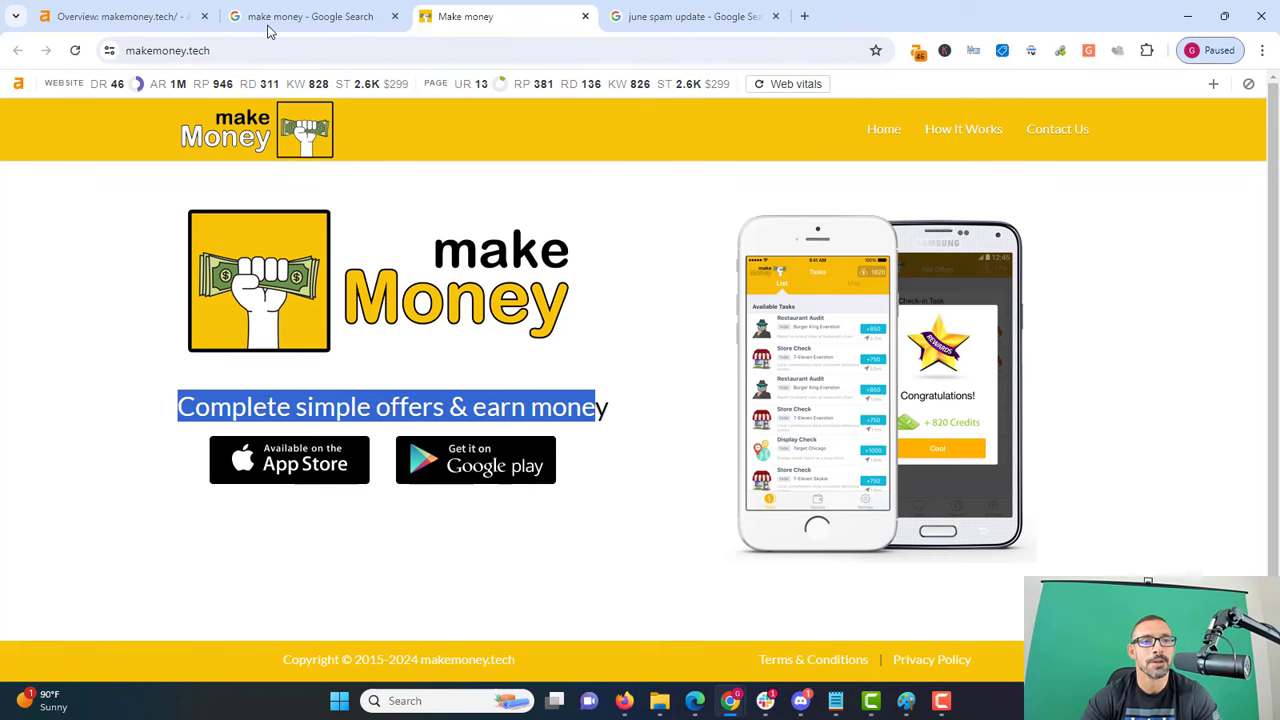
{"action": "left_click", "coordinate": [110, 16]}
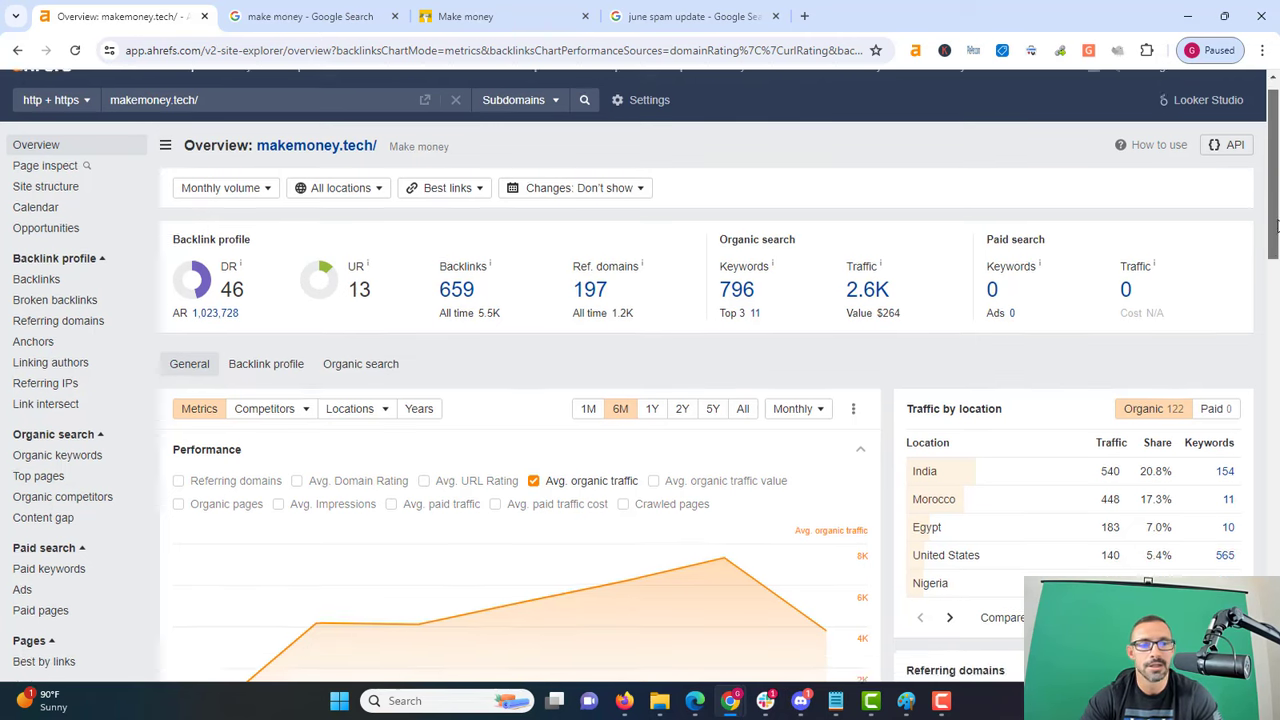
{"action": "scroll", "scroll_direction": "down", "scroll_amount": 3}
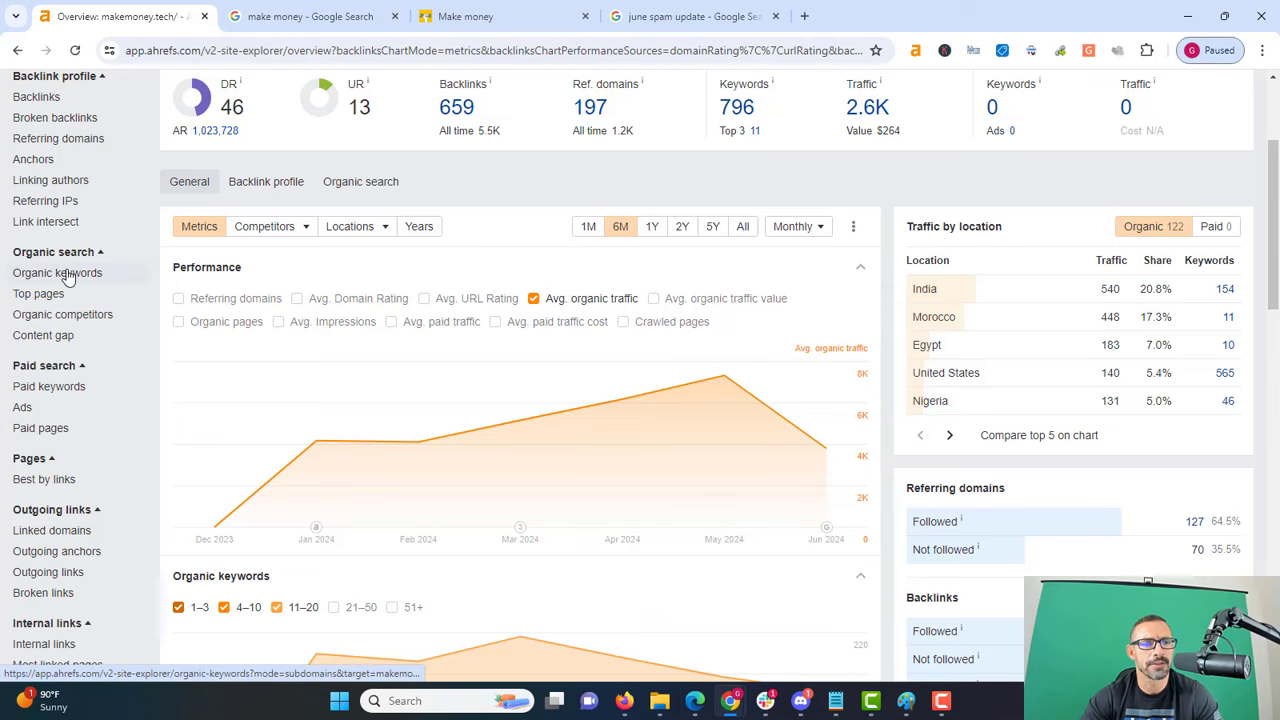
{"action": "left_click", "coordinate": [56, 272]}
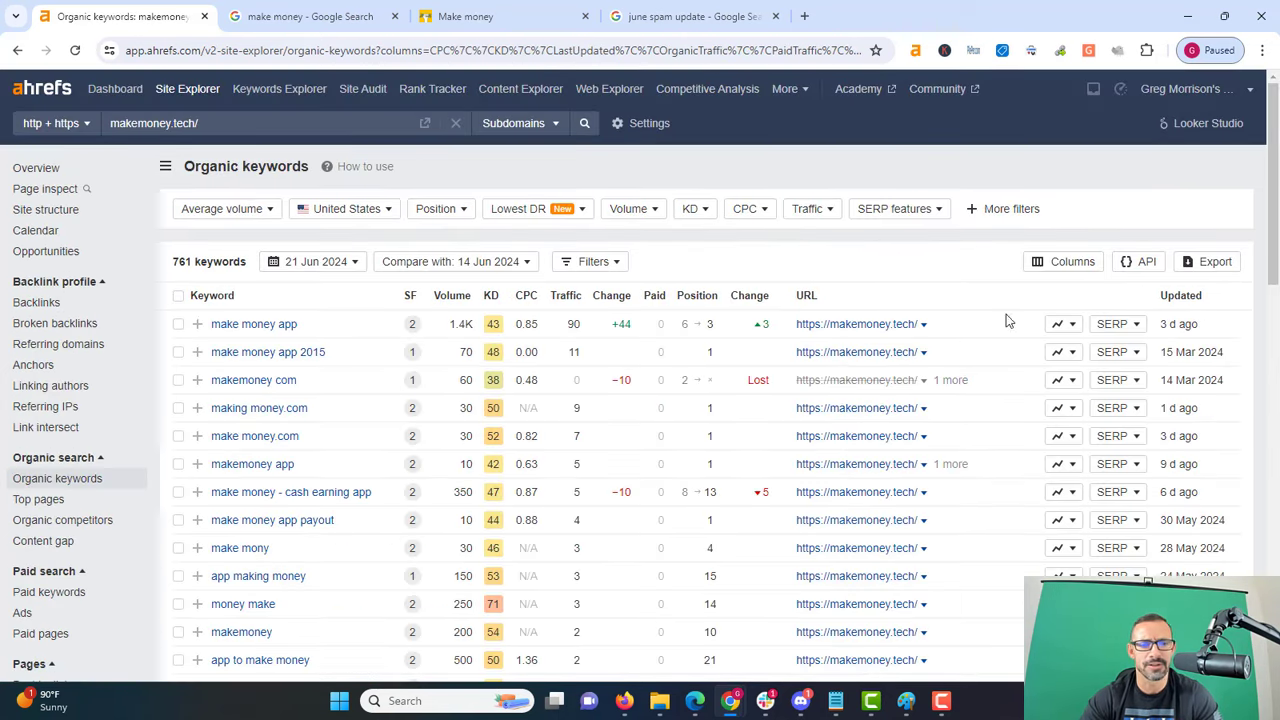
{"action": "mouse_move", "coordinate": [256, 492]}
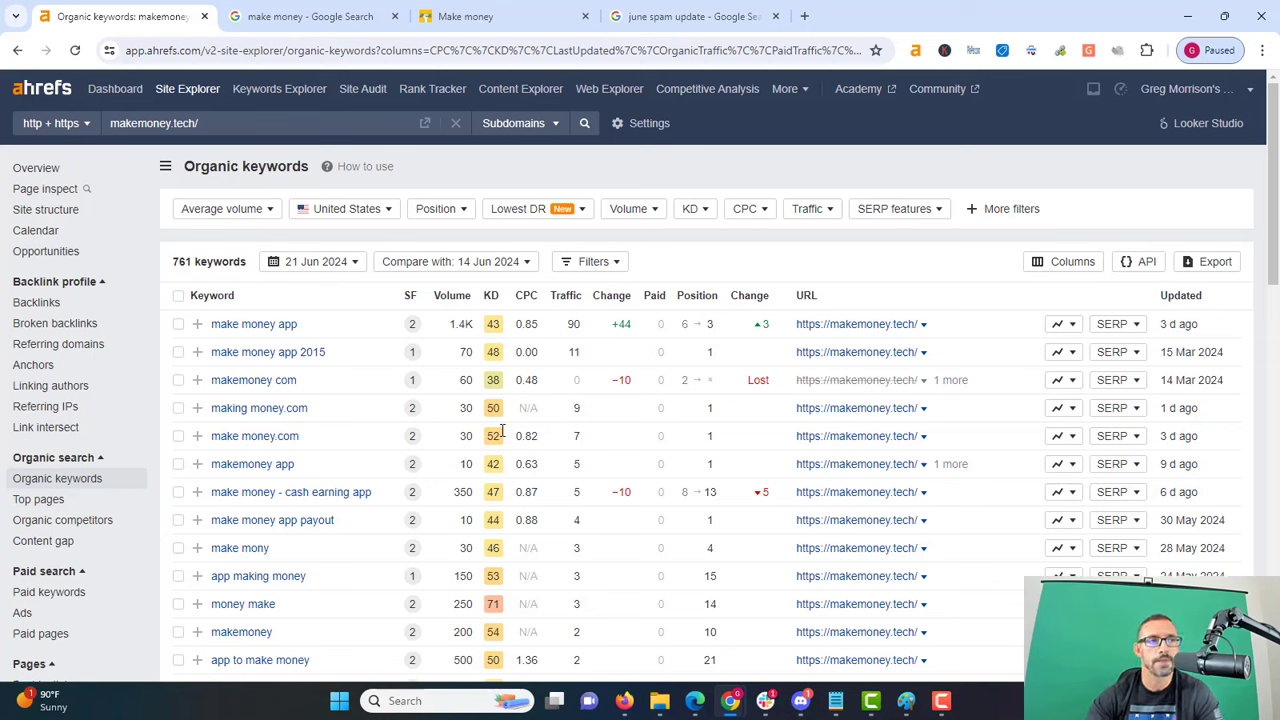
{"action": "mouse_move", "coordinate": [1250, 470]}
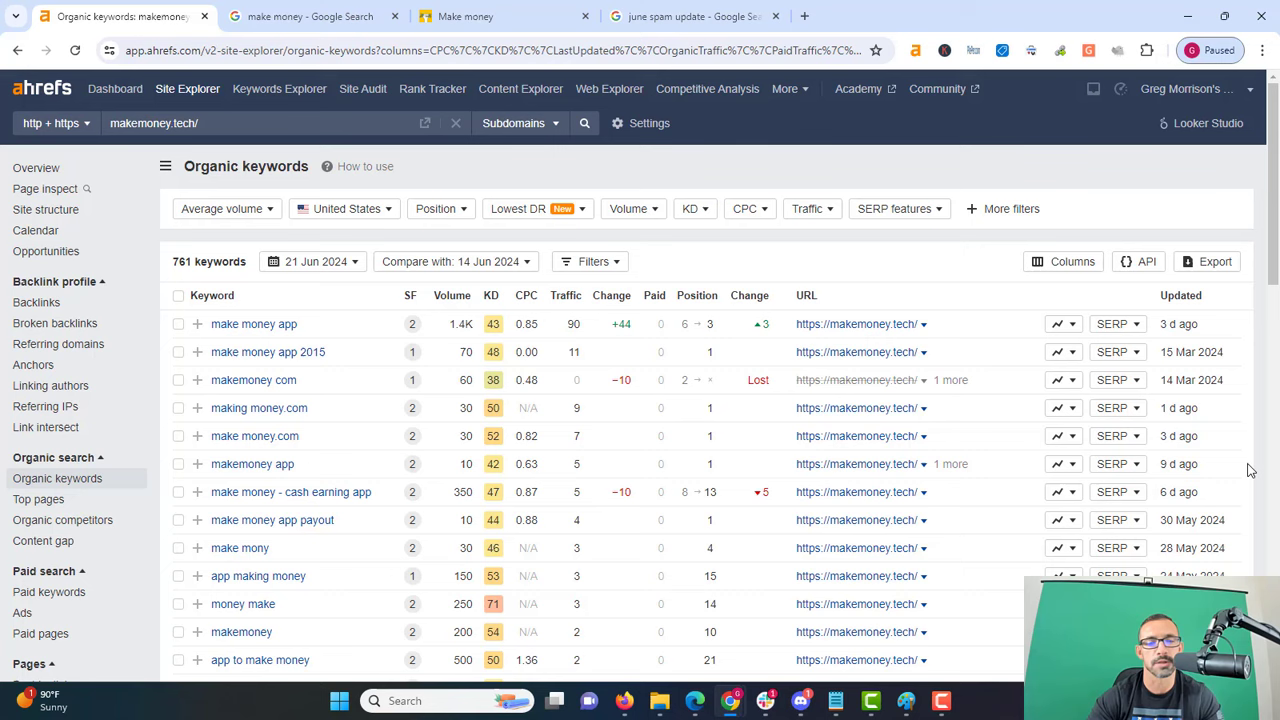
Scroll the keyword list, glance at the june spam update tab, then show the 'make money' Google results.
{"action": "scroll", "scroll_direction": "down", "scroll_amount": 3}
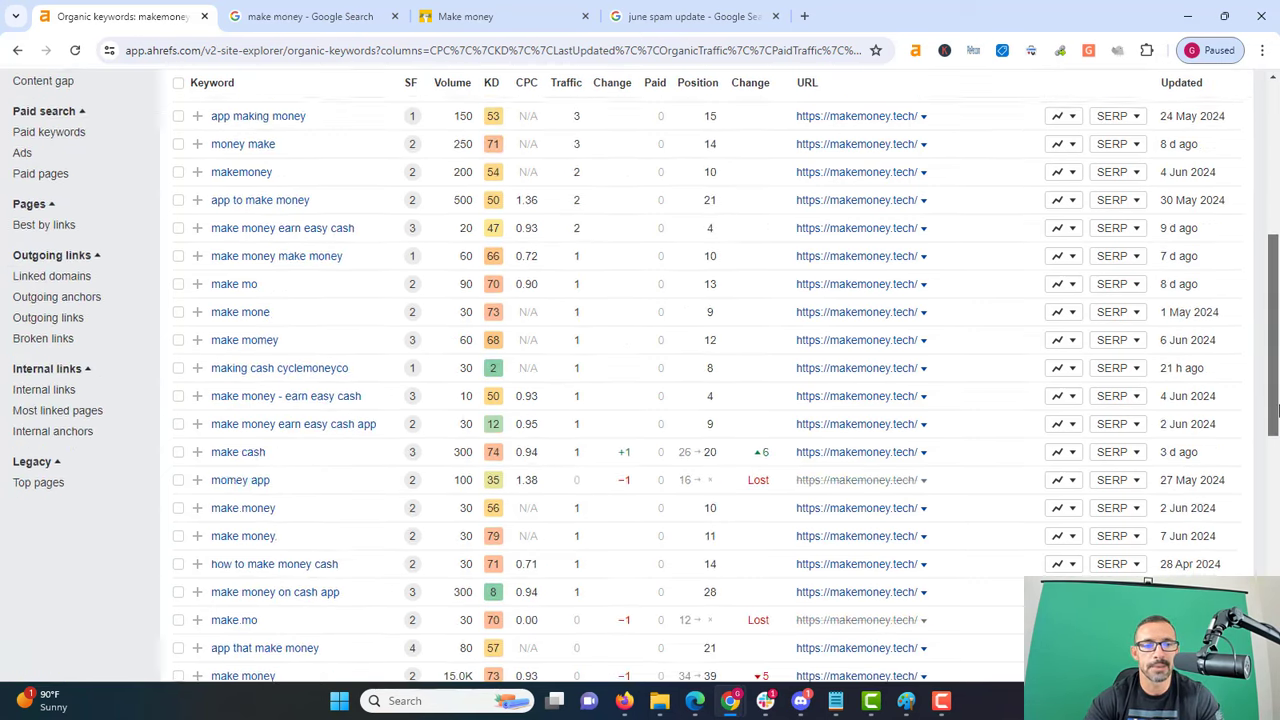
{"action": "scroll", "scroll_direction": "down", "scroll_amount": 3}
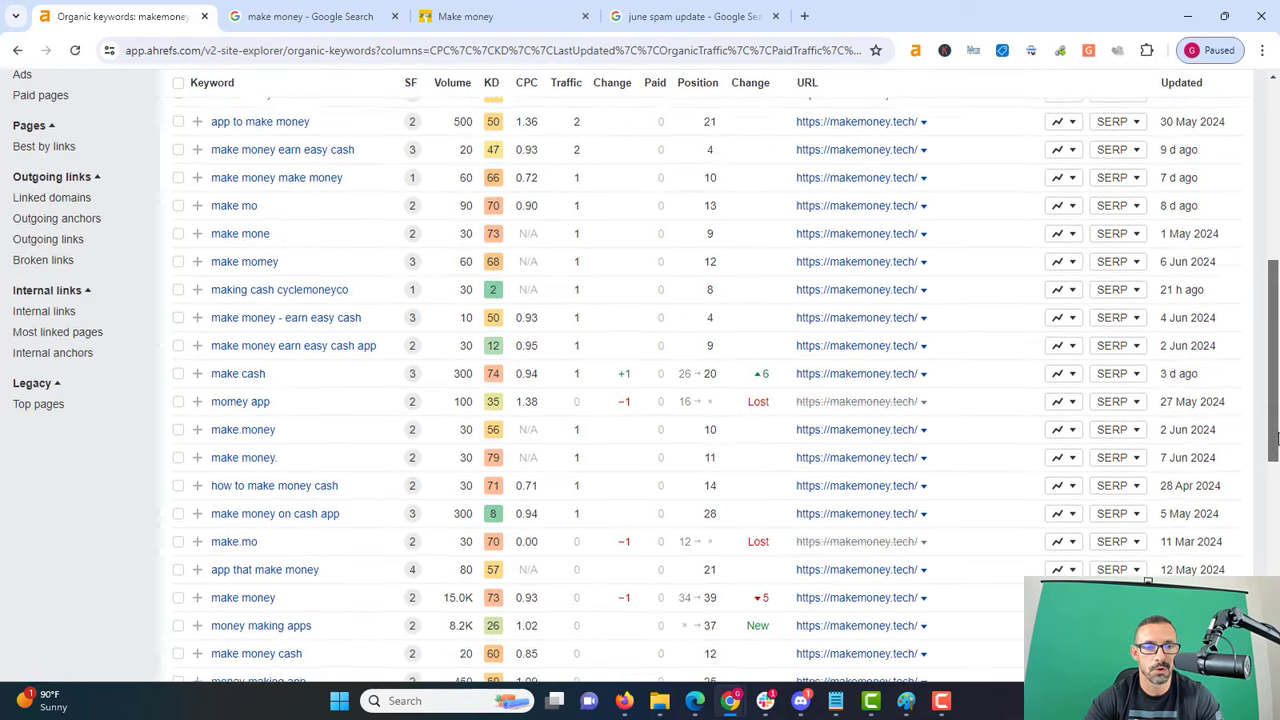
{"action": "scroll", "scroll_direction": "down", "scroll_amount": 3}
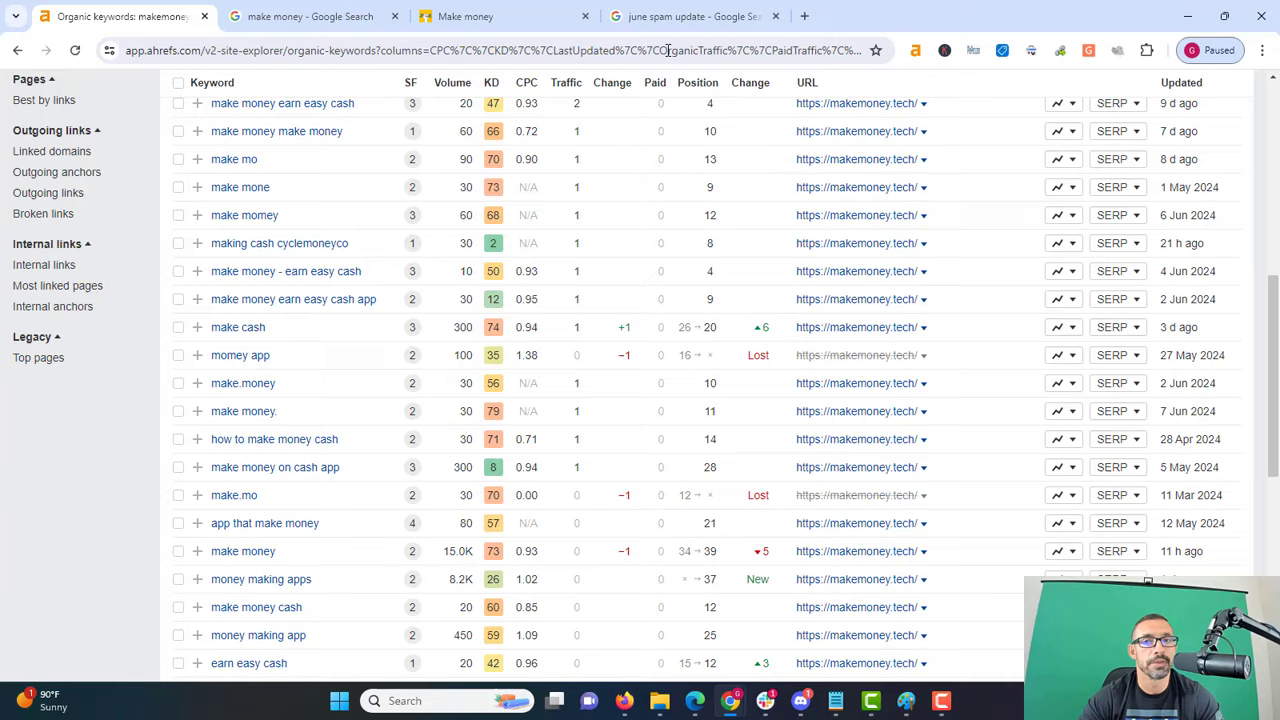
{"action": "left_click", "coordinate": [690, 16]}
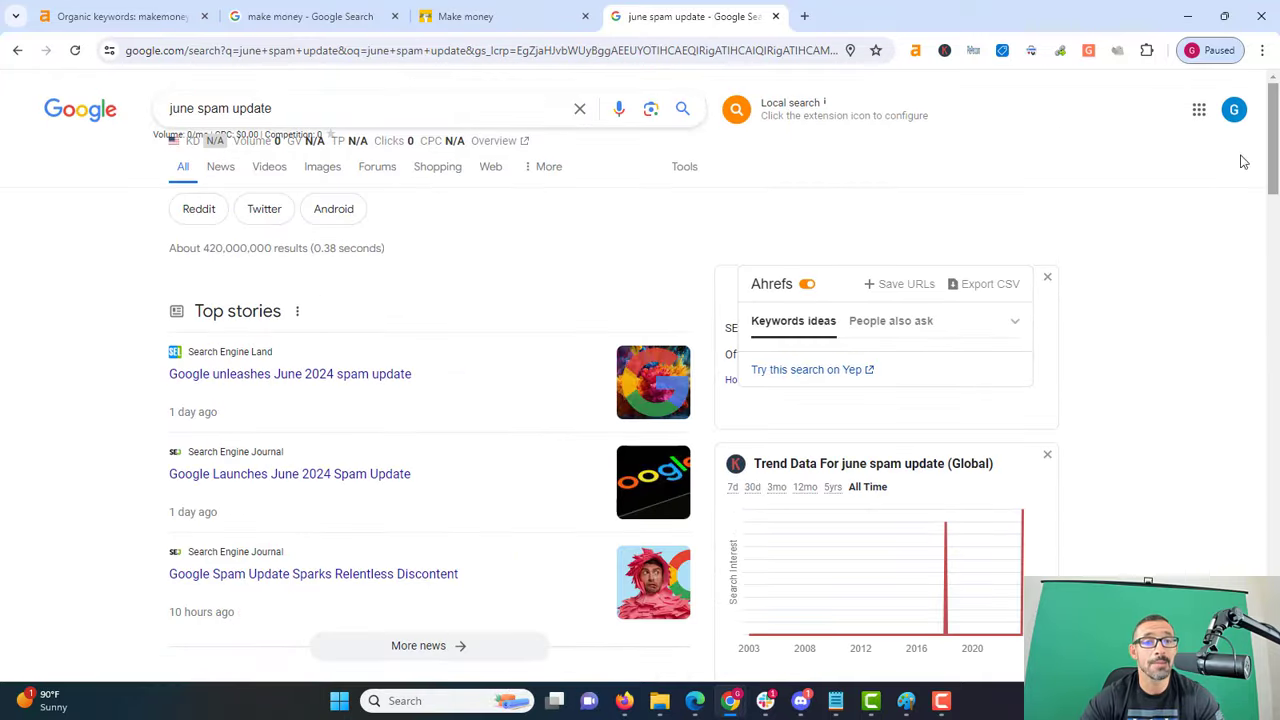
{"action": "left_click", "coordinate": [310, 16]}
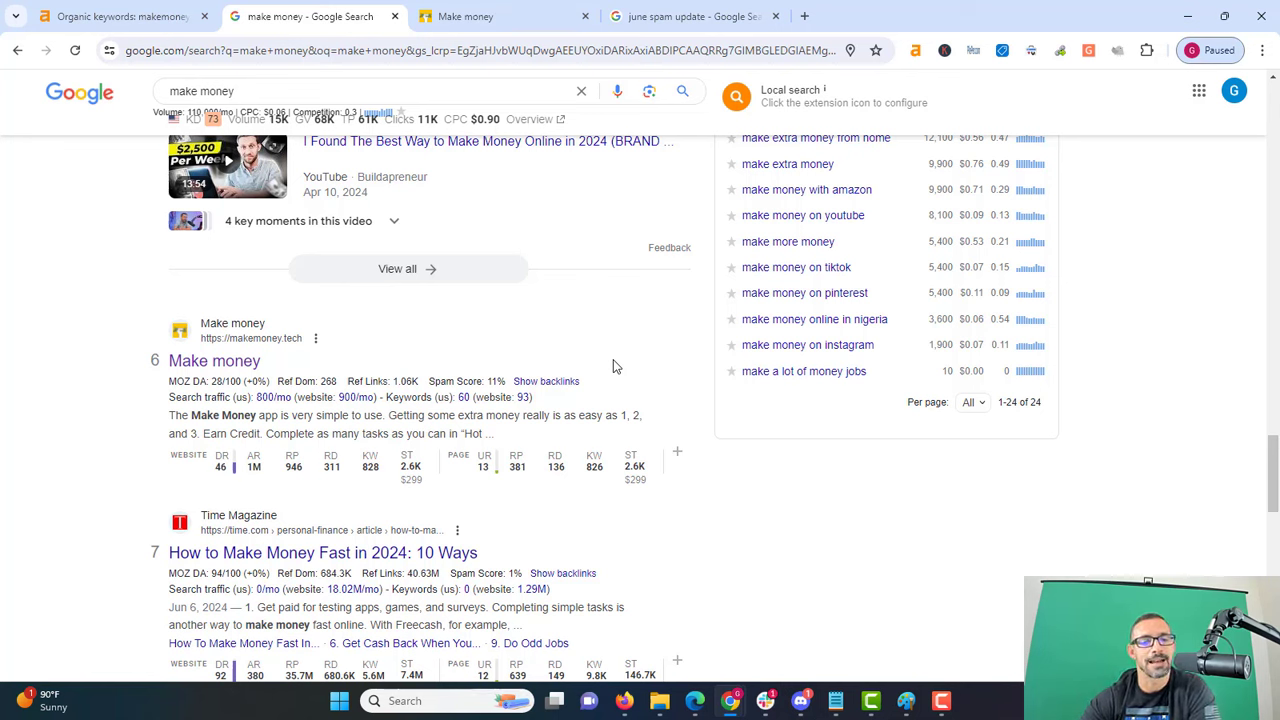
{"action": "mouse_move", "coordinate": [410, 466]}
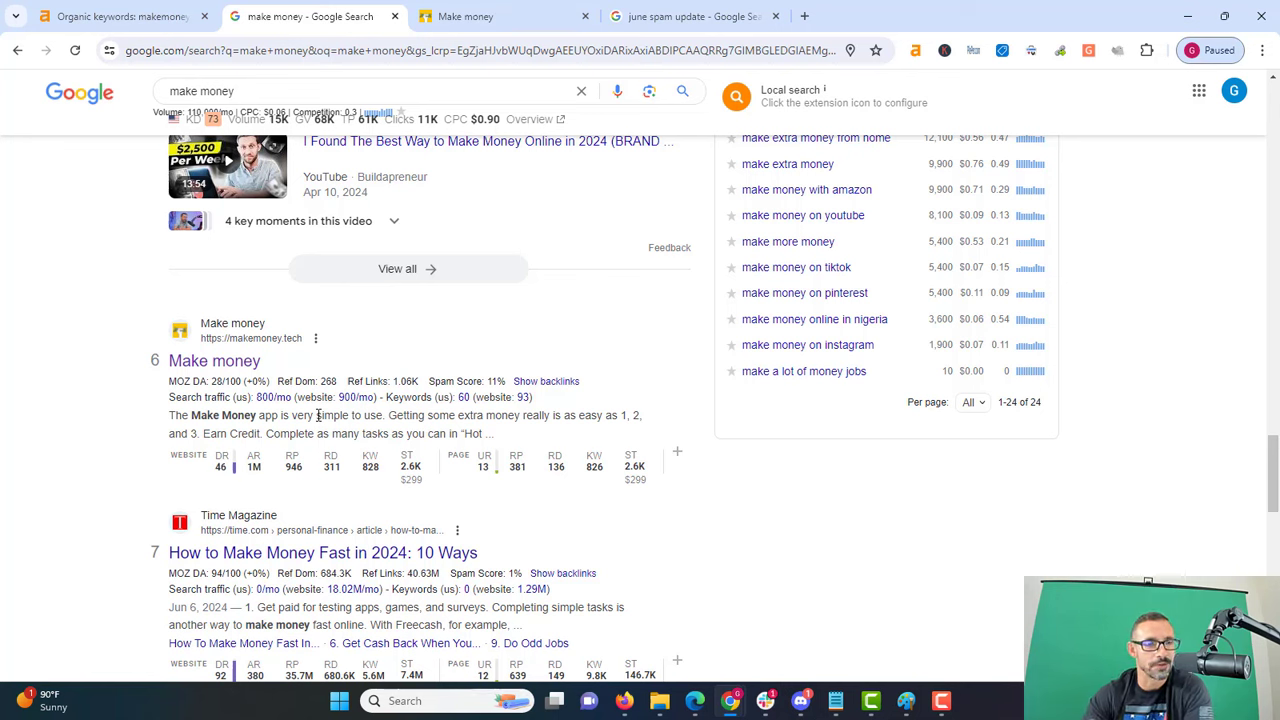
{"action": "mouse_move", "coordinate": [292, 432]}
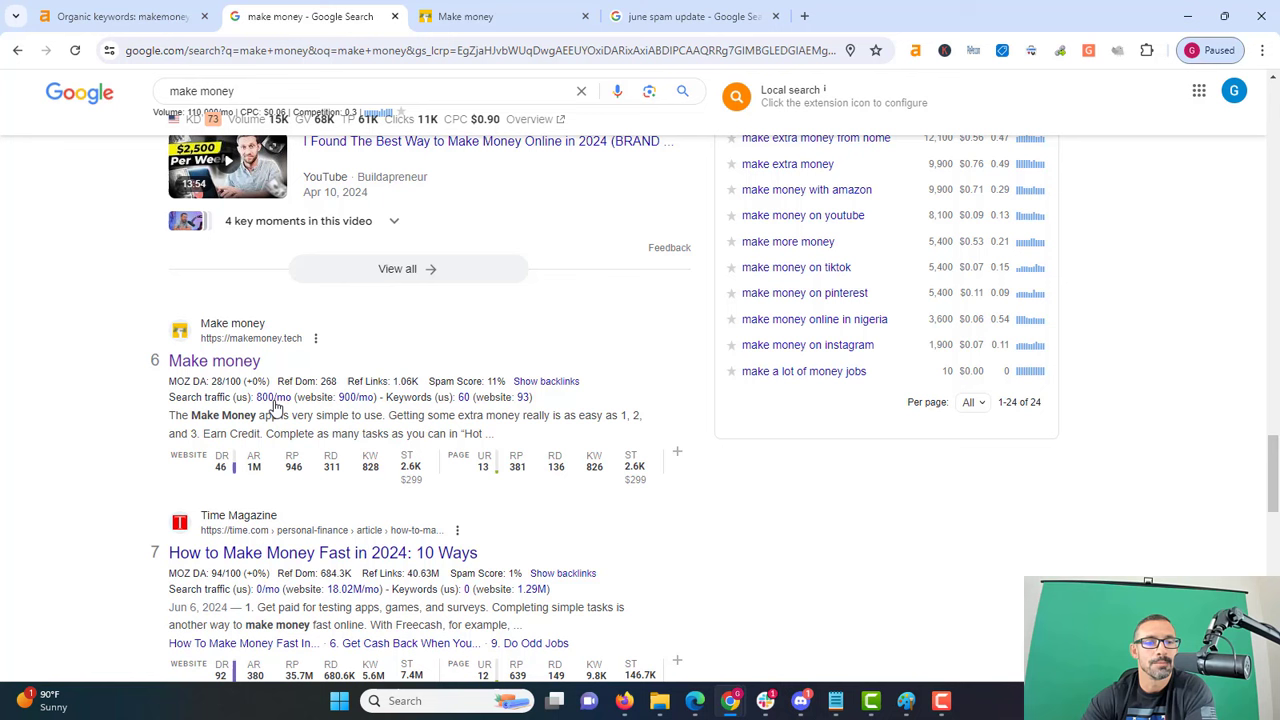
{"action": "mouse_move", "coordinate": [214, 360]}
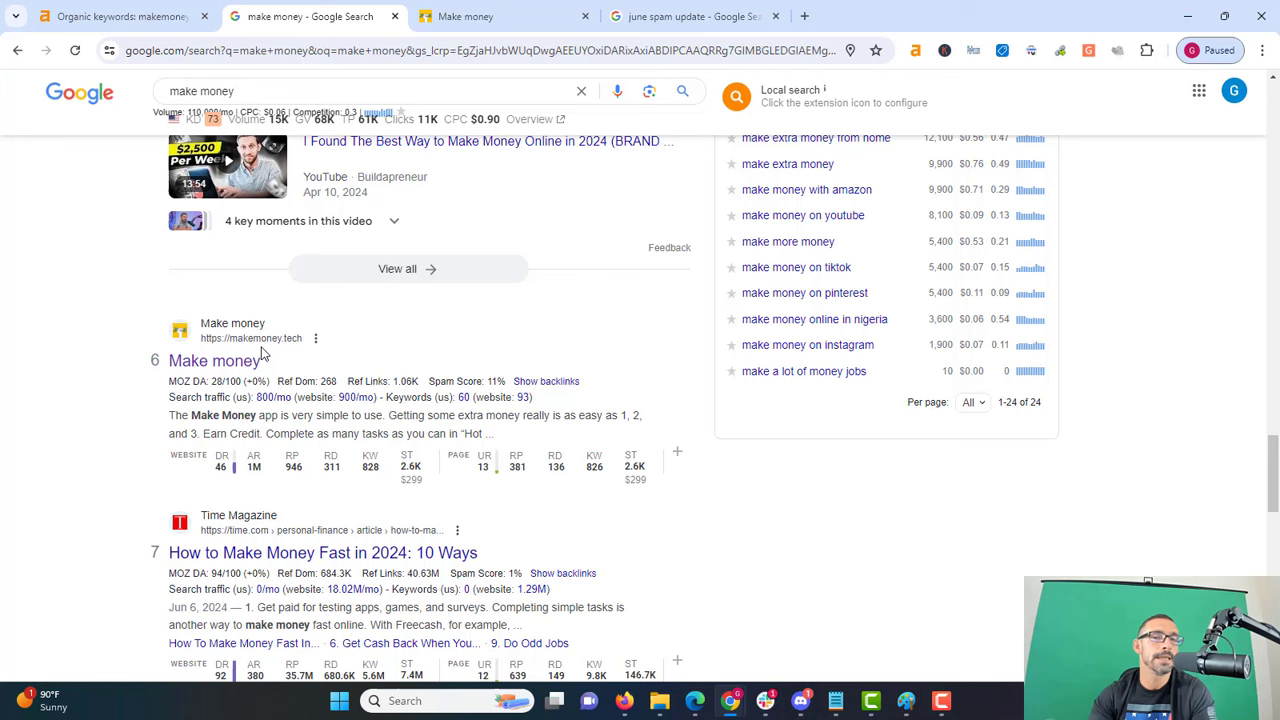
{"action": "mouse_move", "coordinate": [352, 458]}
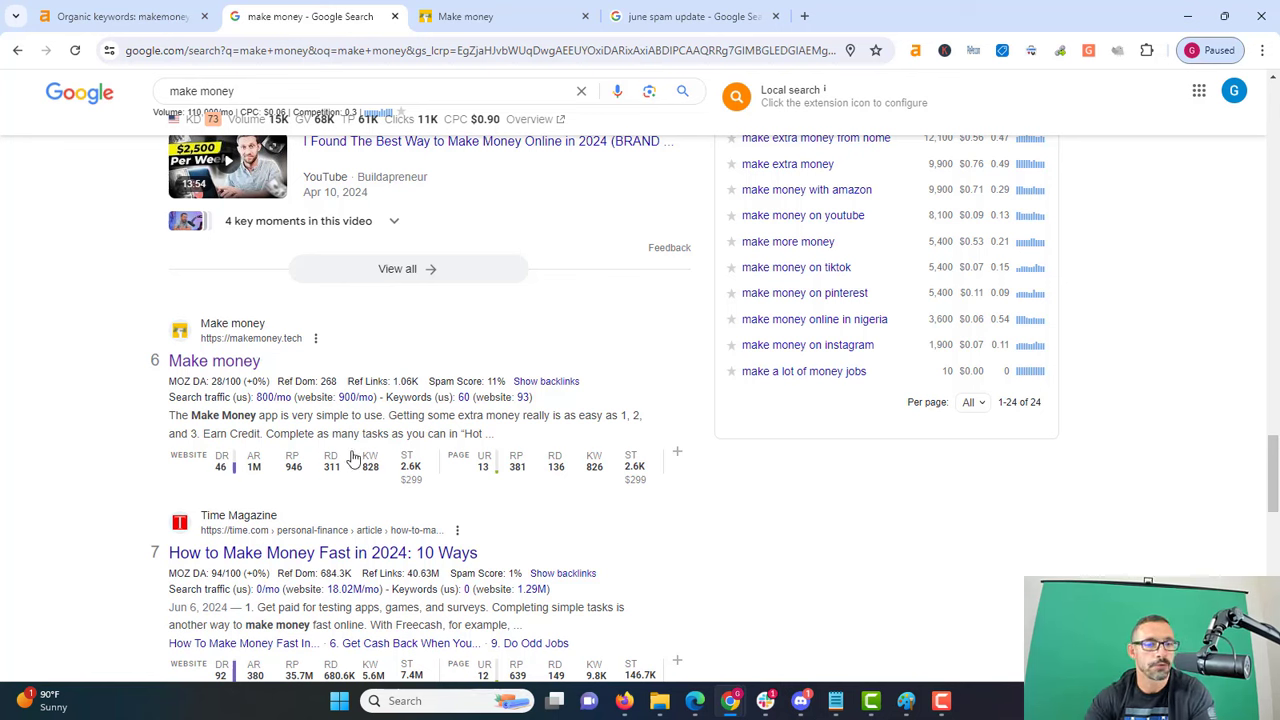
{"action": "mouse_move", "coordinate": [332, 468]}
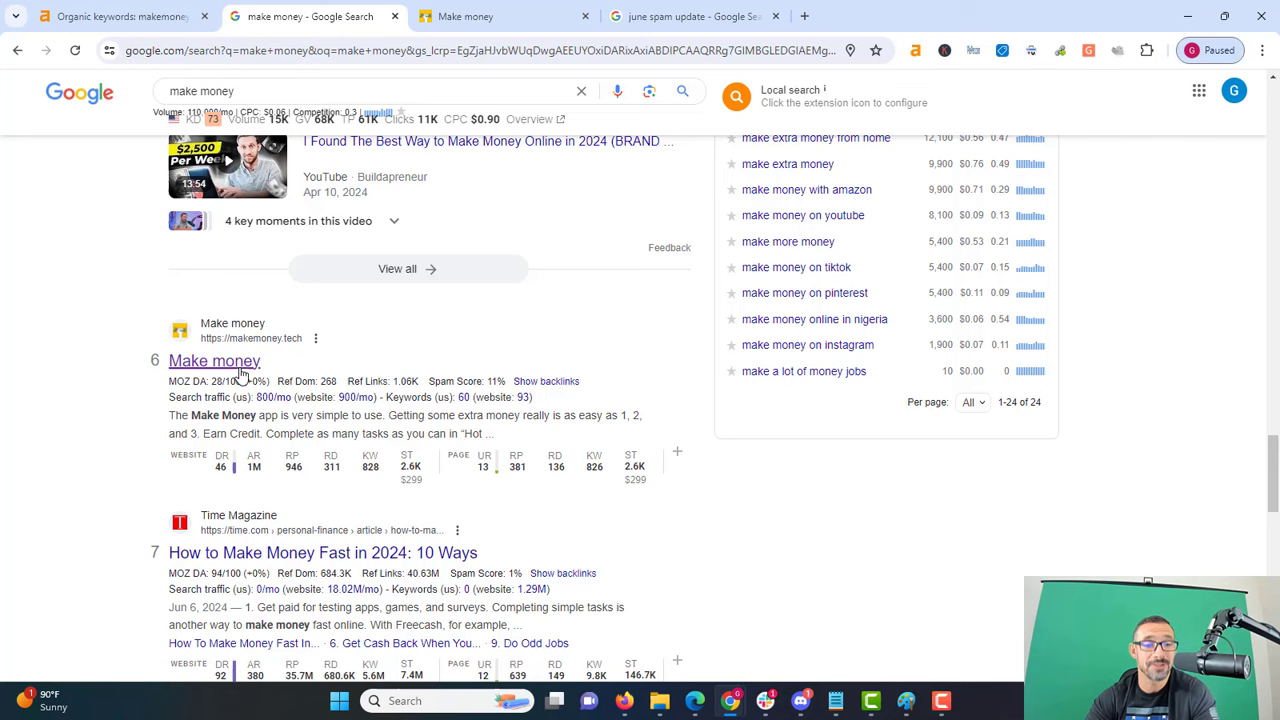
{"action": "mouse_move", "coordinate": [332, 468]}
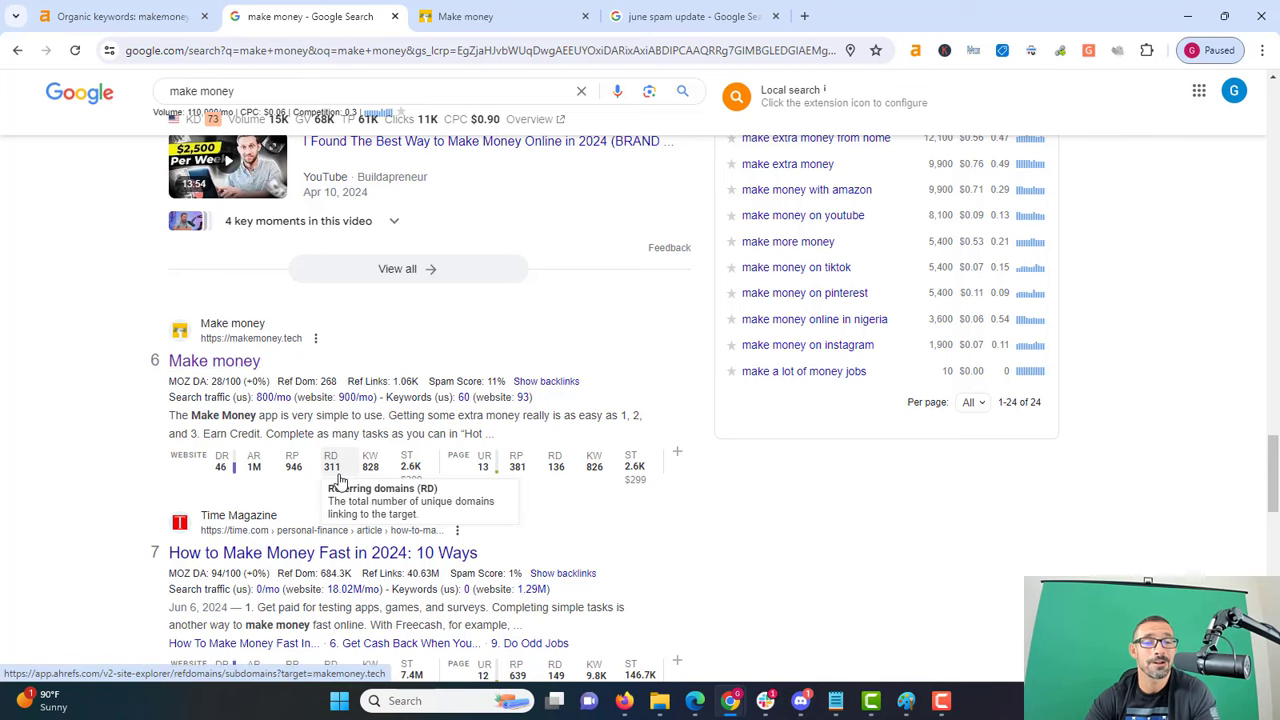
Return from the Google results to the Ahrefs Organic keywords tab for makemoney.tech.
{"action": "left_click", "coordinate": [120, 16]}
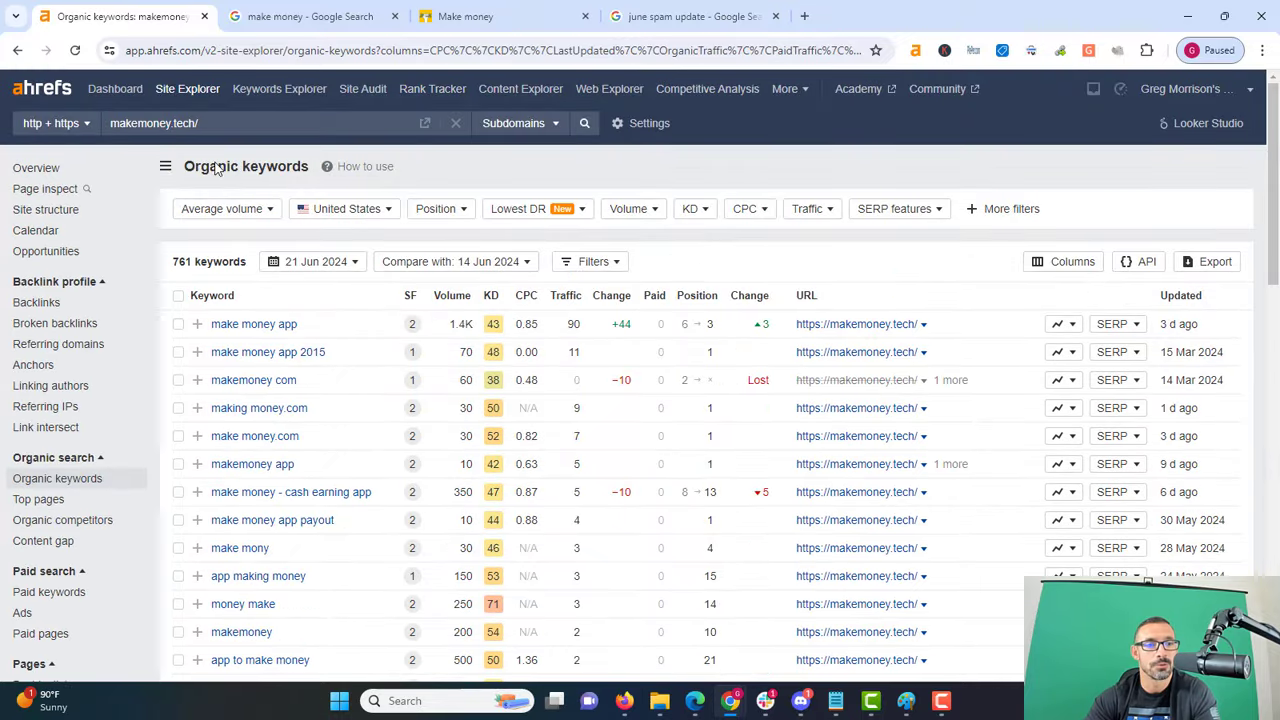
Show the Backlinks report for makemoney.tech, 202 domain groups sorted by DR, and scan the referring pages.
{"action": "left_click", "coordinate": [36, 302]}
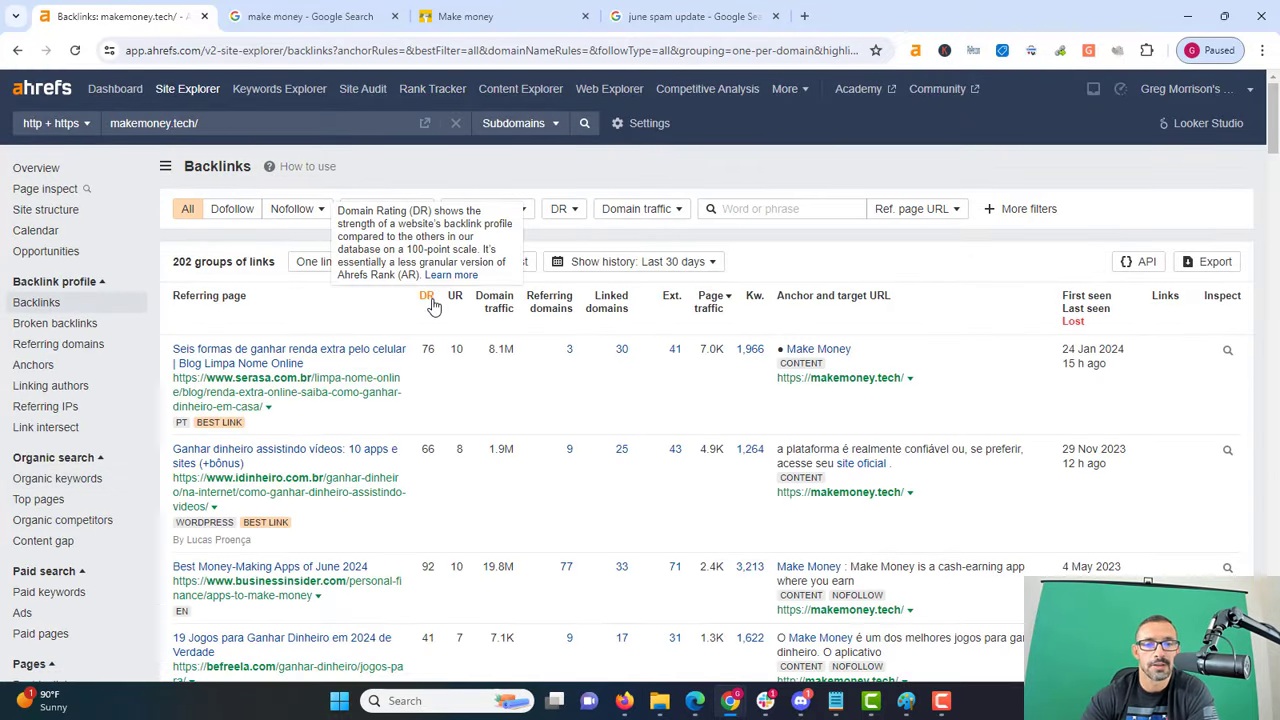
{"action": "scroll", "scroll_direction": "down", "scroll_amount": 3}
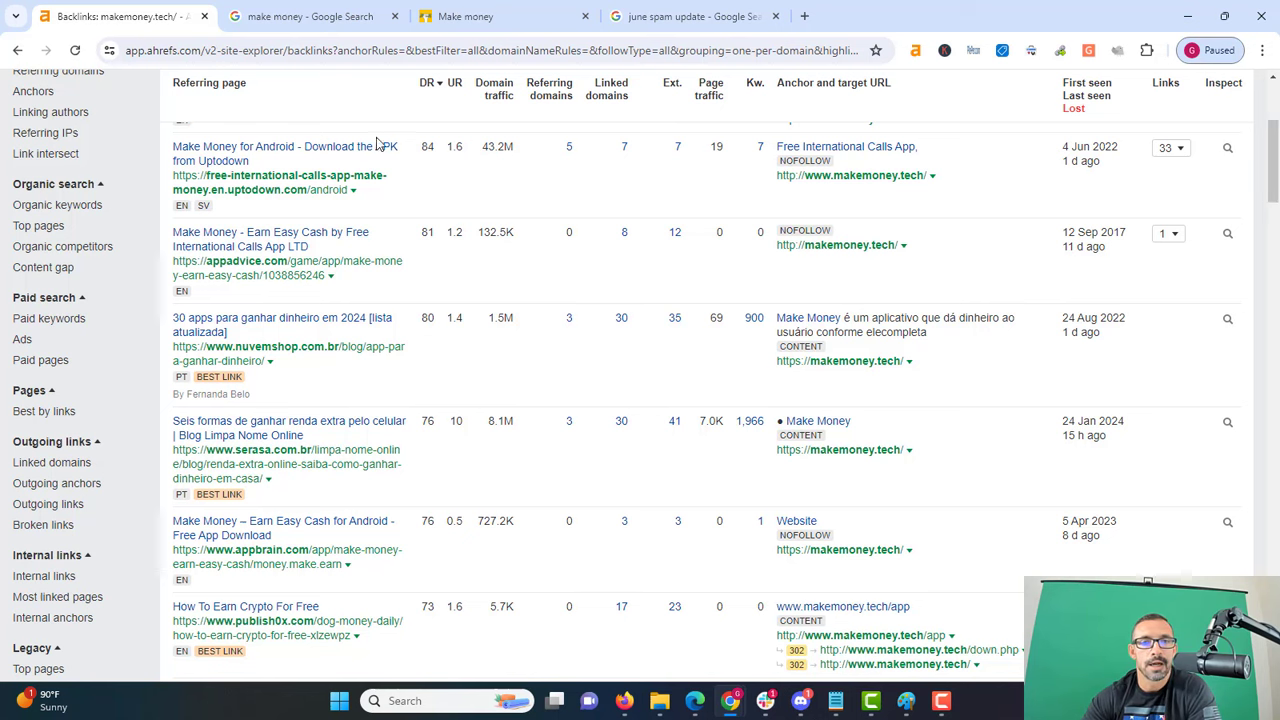
{"action": "mouse_move", "coordinate": [310, 208]}
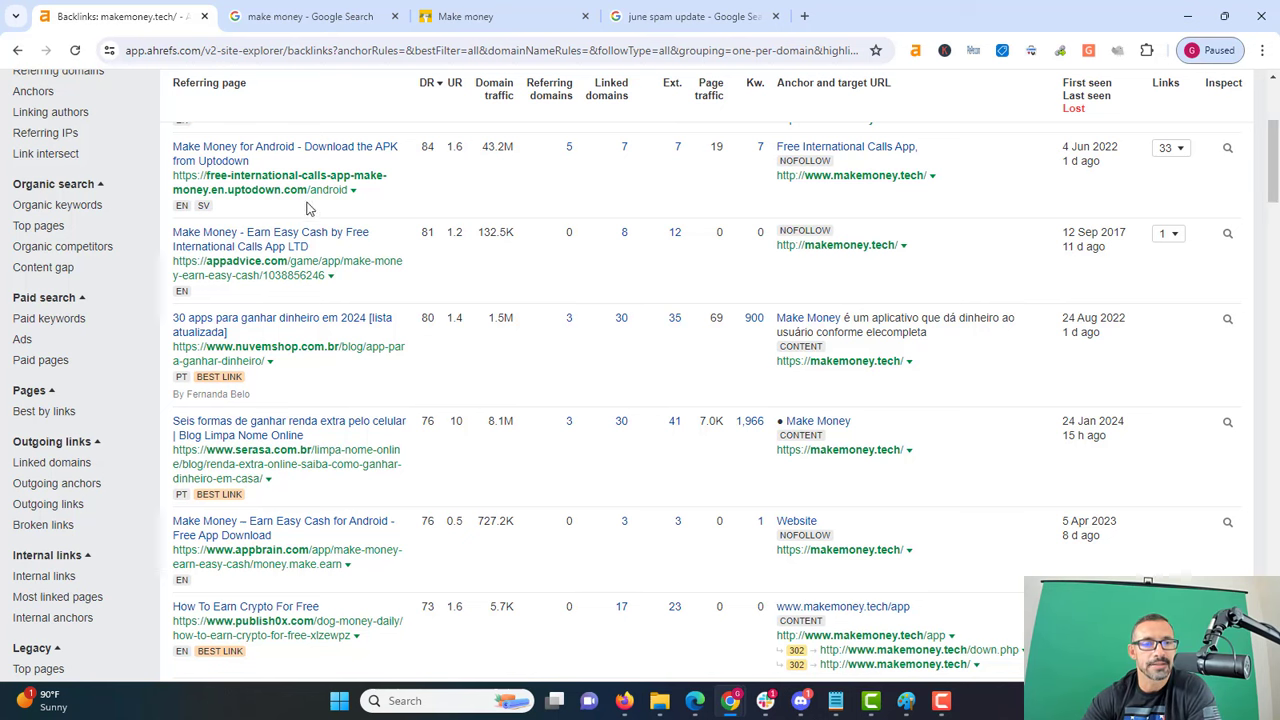
{"action": "mouse_move", "coordinate": [216, 238]}
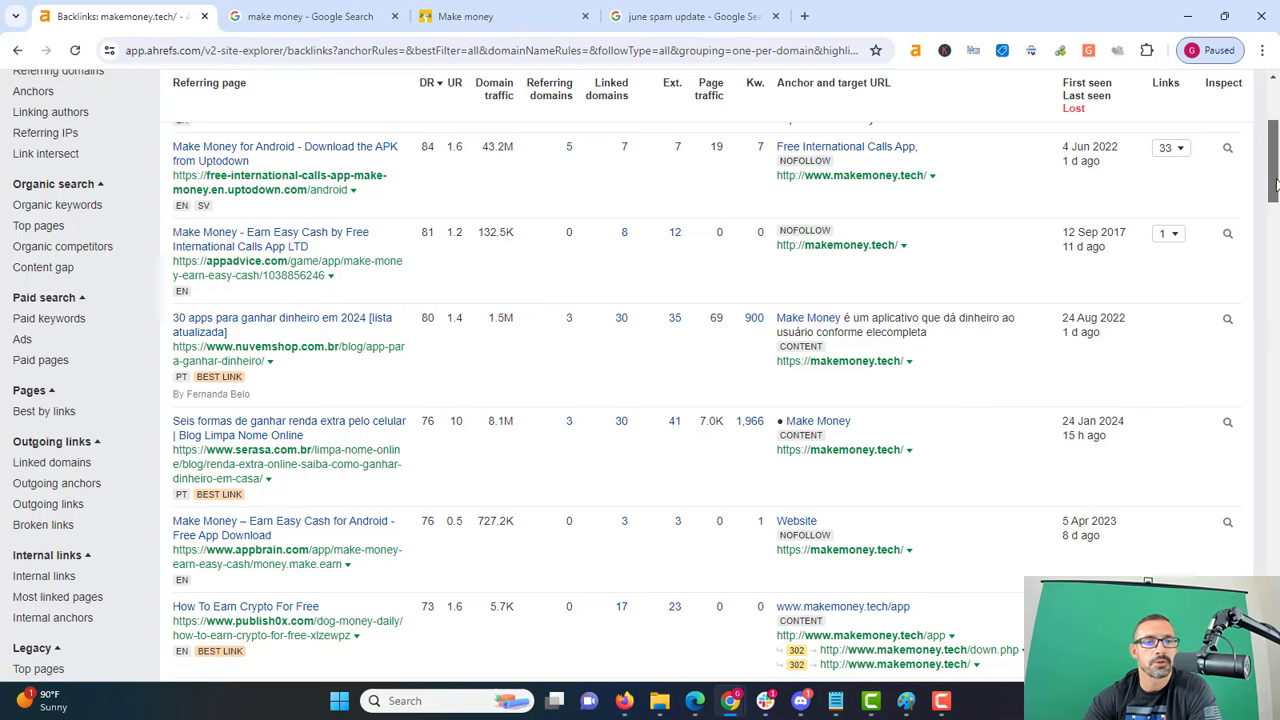
{"action": "scroll", "scroll_direction": "up", "scroll_amount": 3}
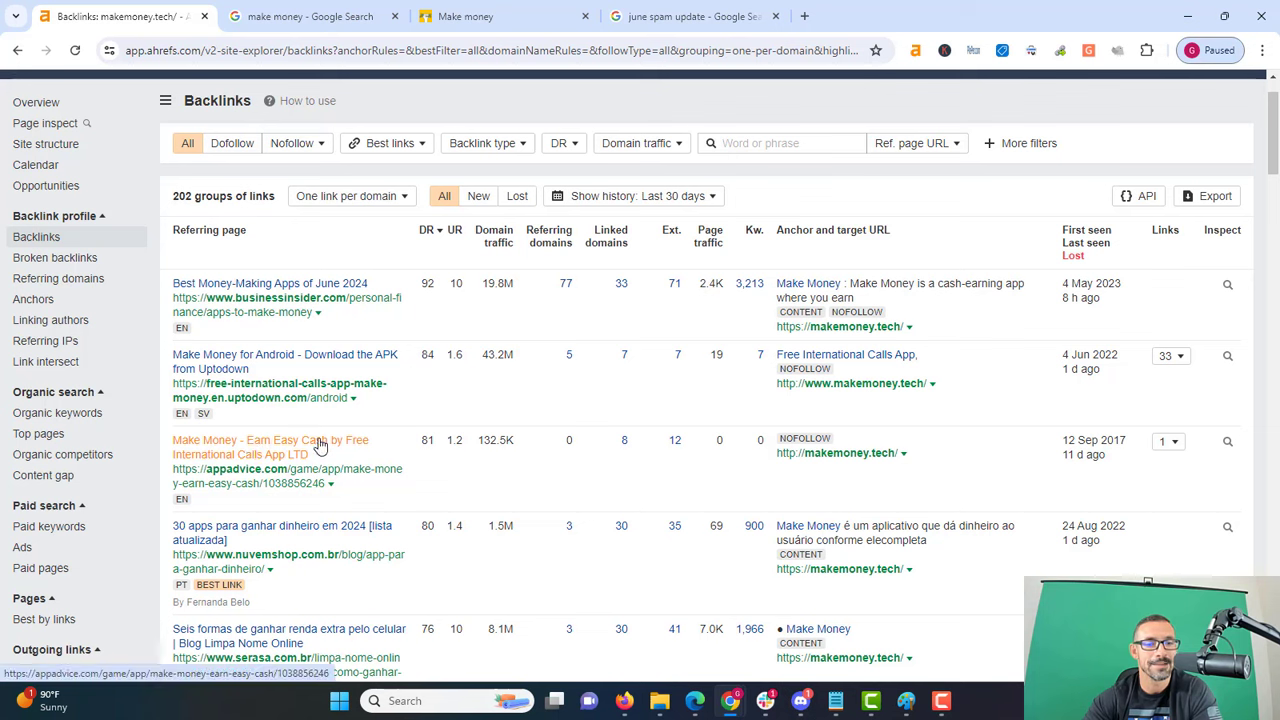
{"action": "mouse_move", "coordinate": [370, 470]}
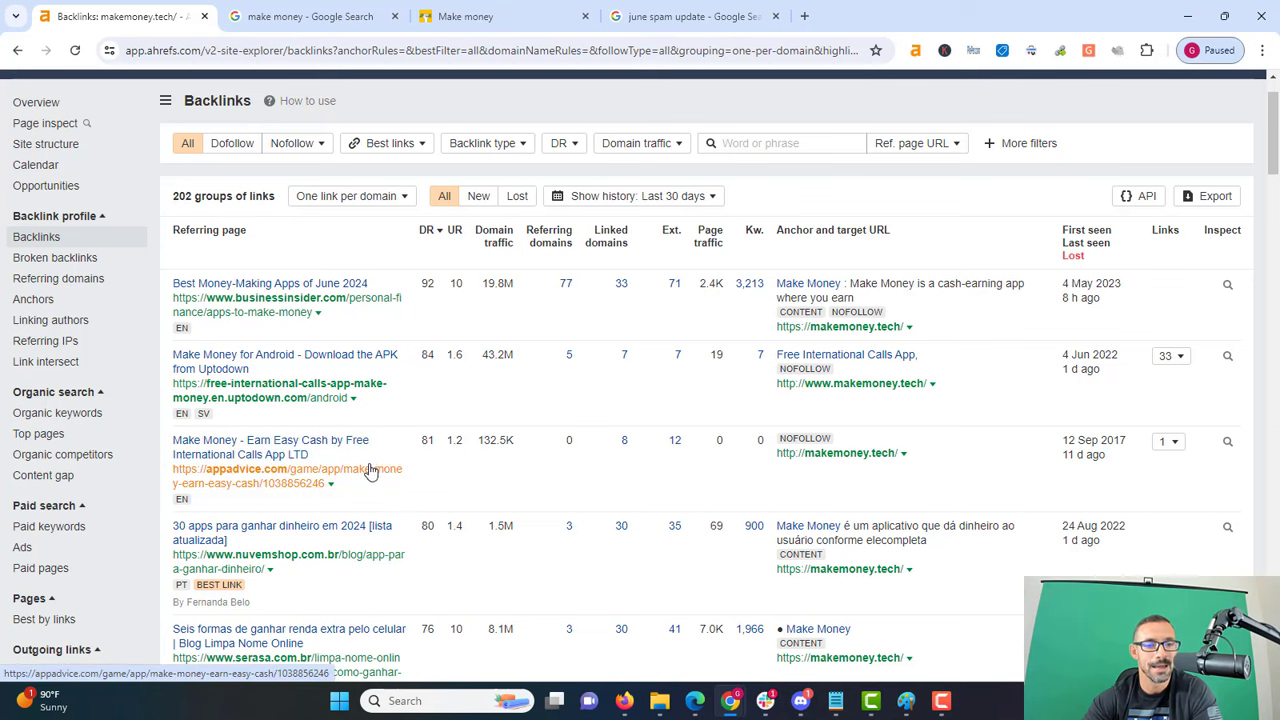
{"action": "mouse_move", "coordinate": [344, 476]}
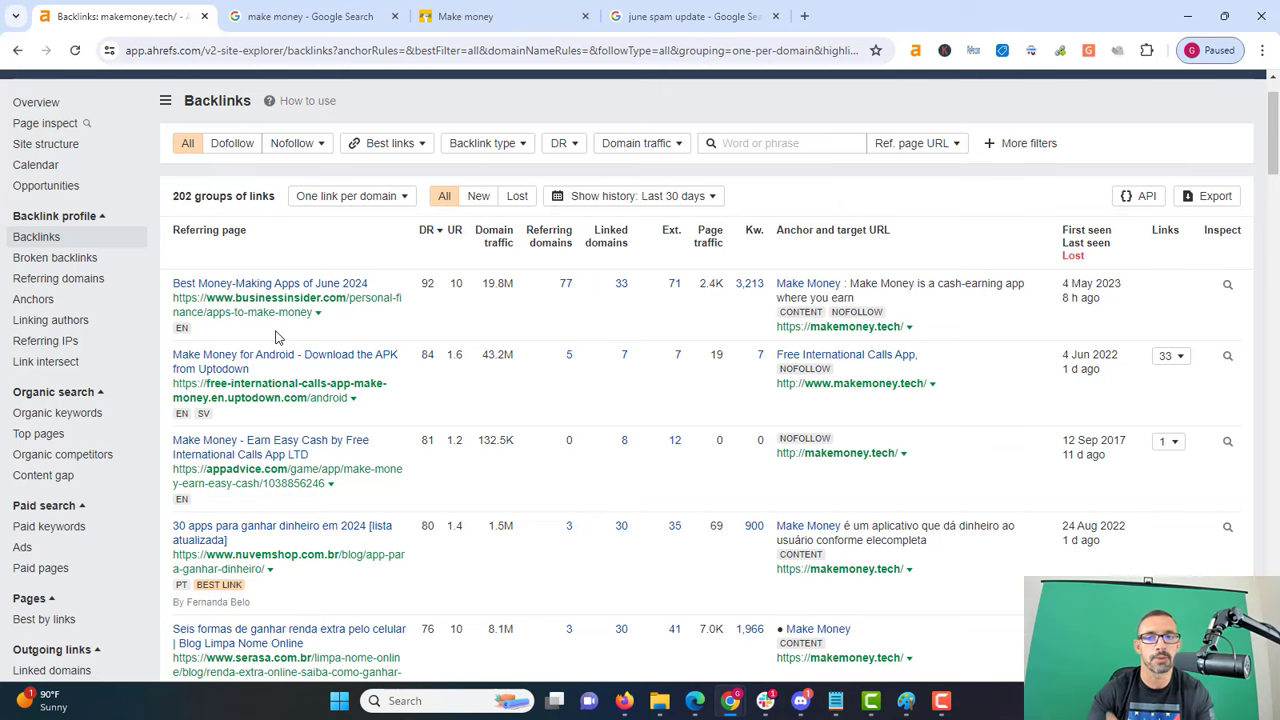
{"action": "scroll", "scroll_direction": "down", "scroll_amount": 3}
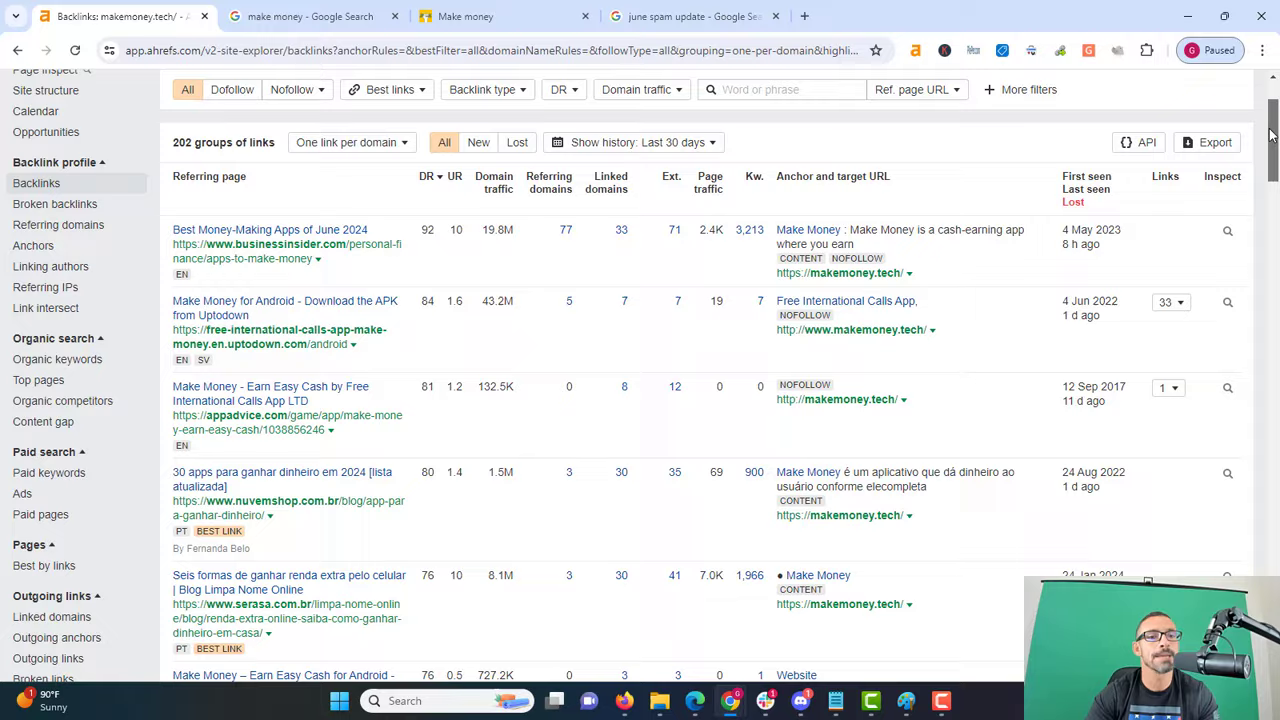
{"action": "scroll", "scroll_direction": "down", "scroll_amount": 3}
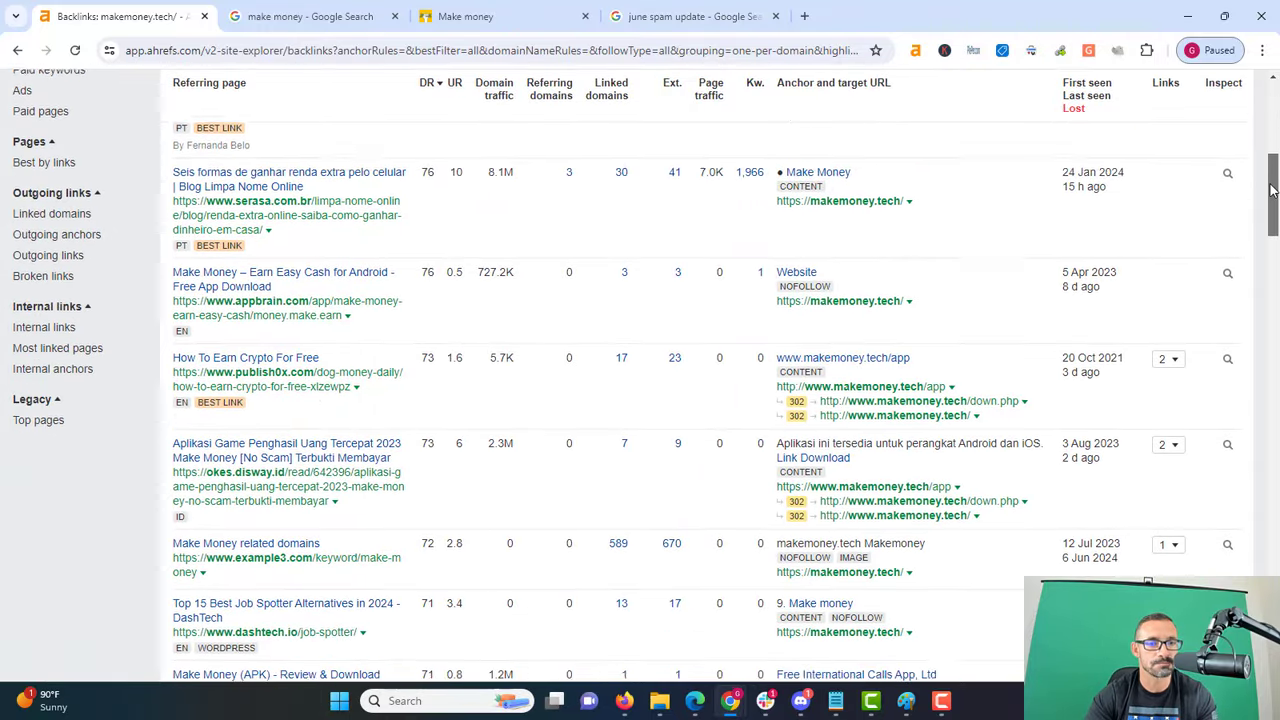
{"action": "scroll", "scroll_direction": "down", "scroll_amount": 3}
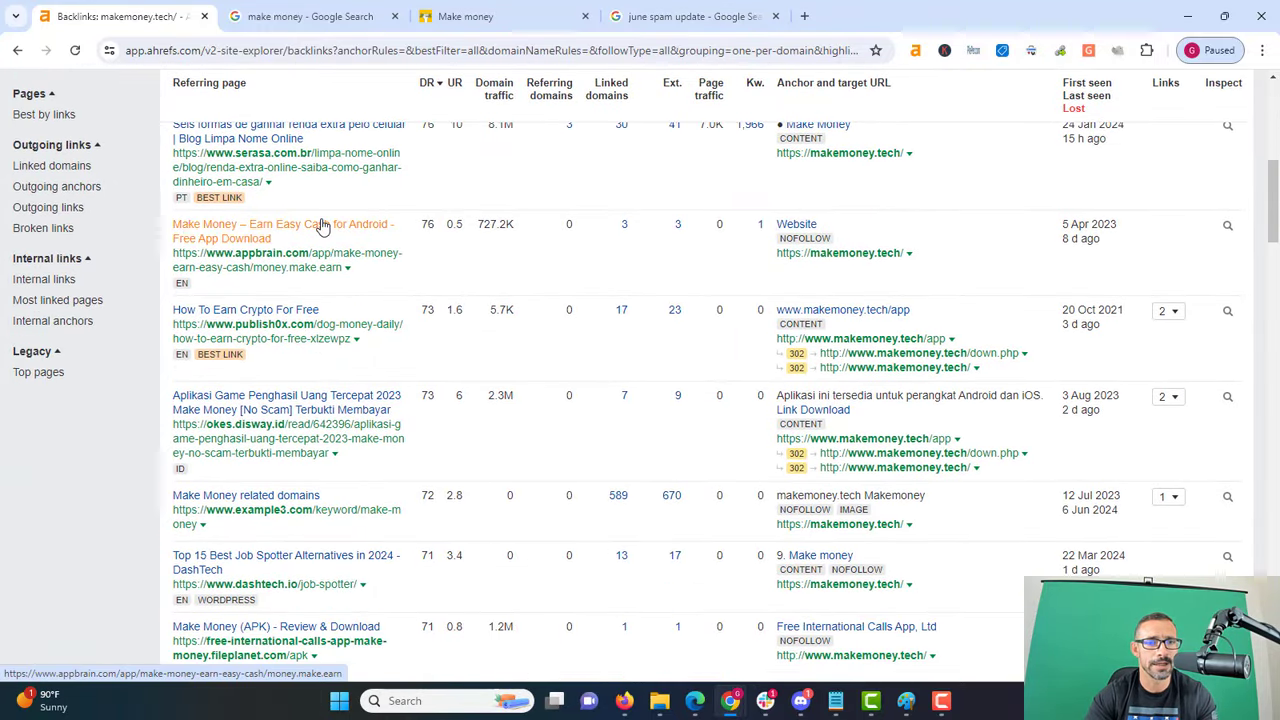
{"action": "scroll", "scroll_direction": "down", "scroll_amount": 3}
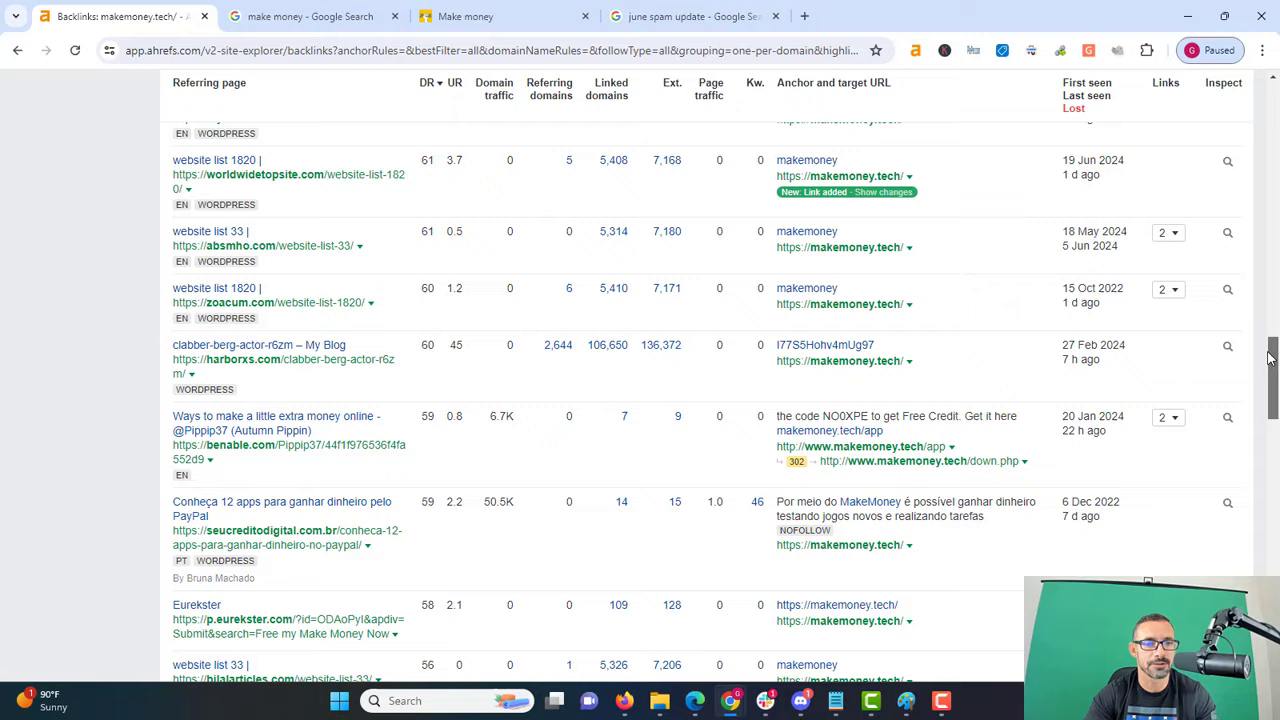
{"action": "scroll", "scroll_direction": "down", "scroll_amount": 3}
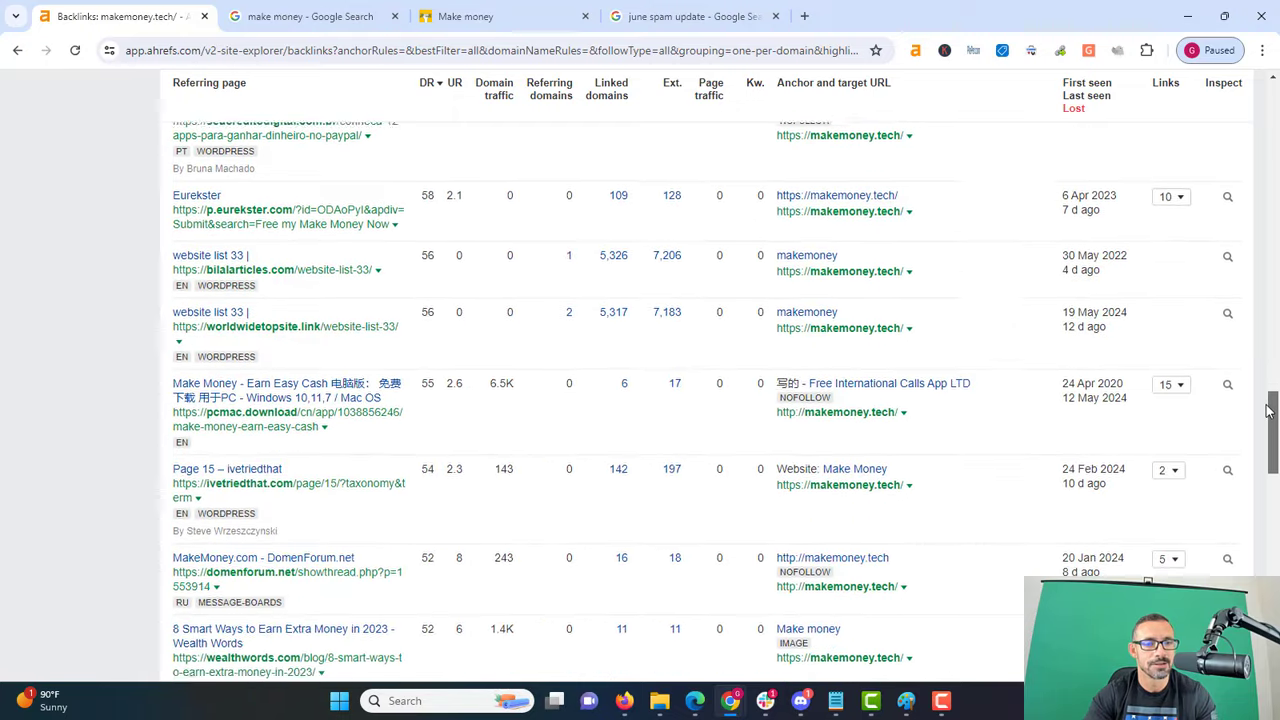
{"action": "scroll", "scroll_direction": "down", "scroll_amount": 3}
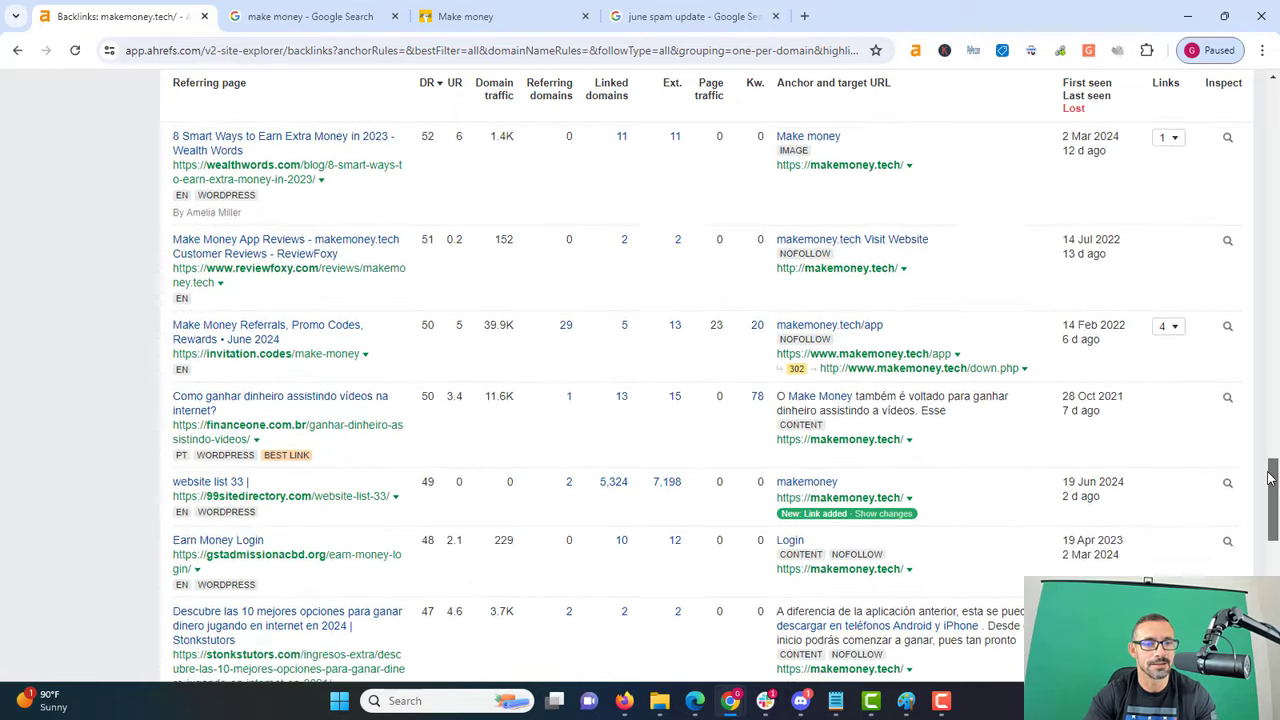
{"action": "scroll", "scroll_direction": "down", "scroll_amount": 3}
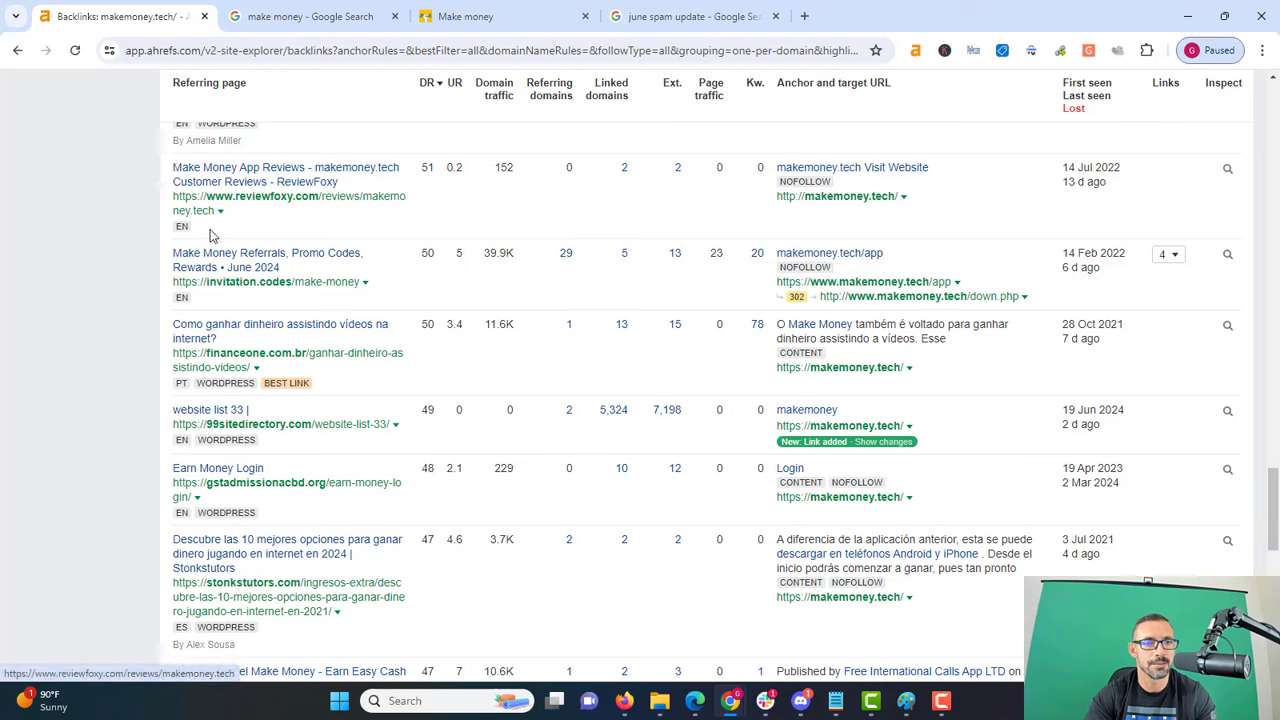
{"action": "mouse_move", "coordinate": [584, 378]}
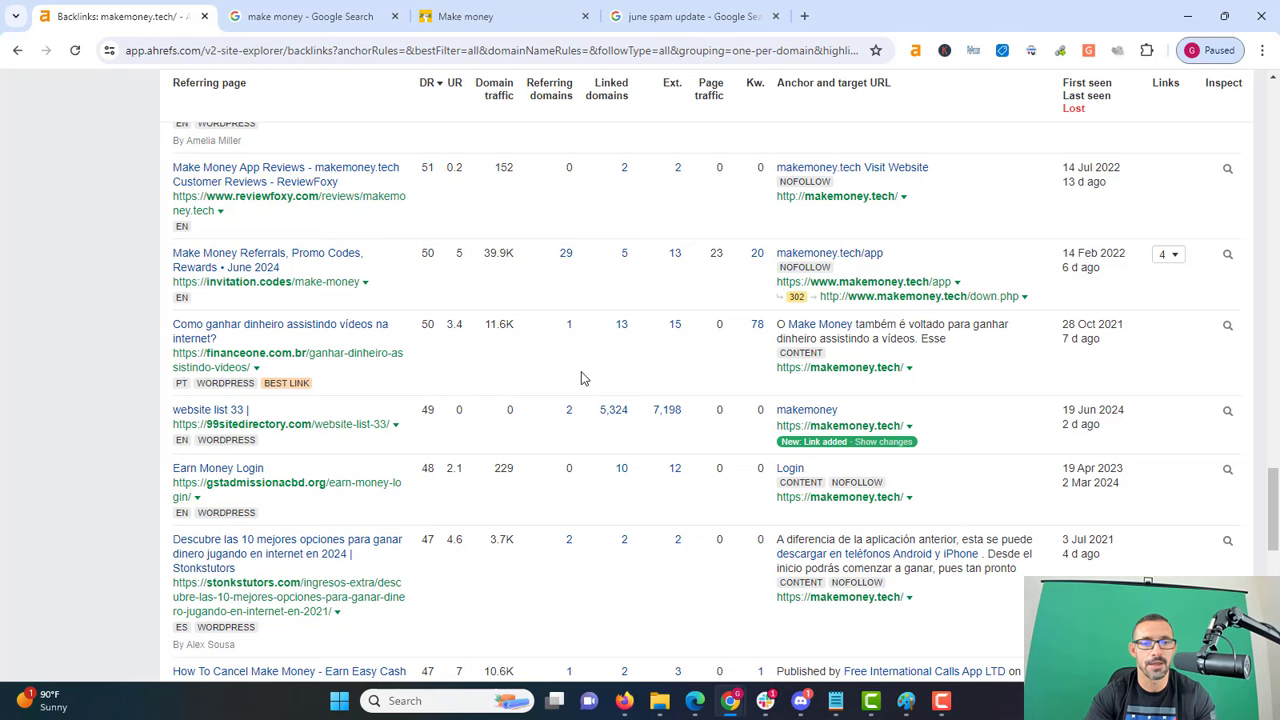
{"action": "mouse_move", "coordinate": [984, 348]}
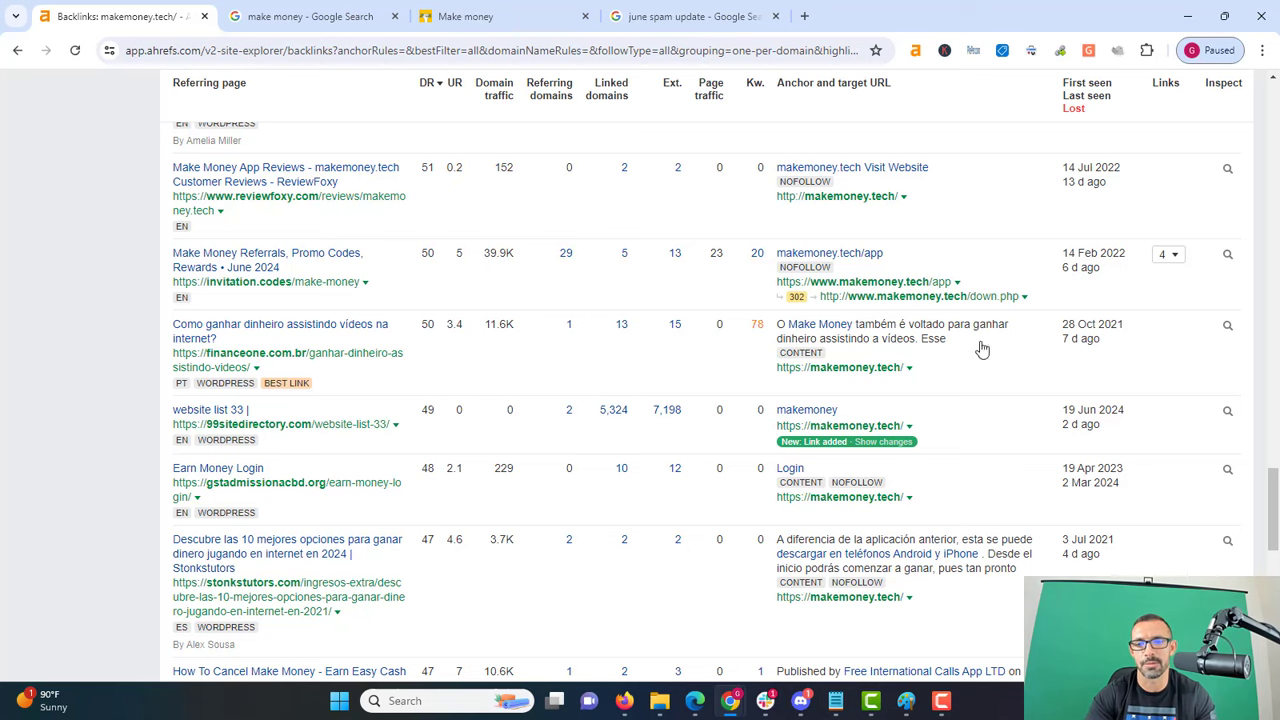
{"action": "scroll", "scroll_direction": "down", "scroll_amount": 3}
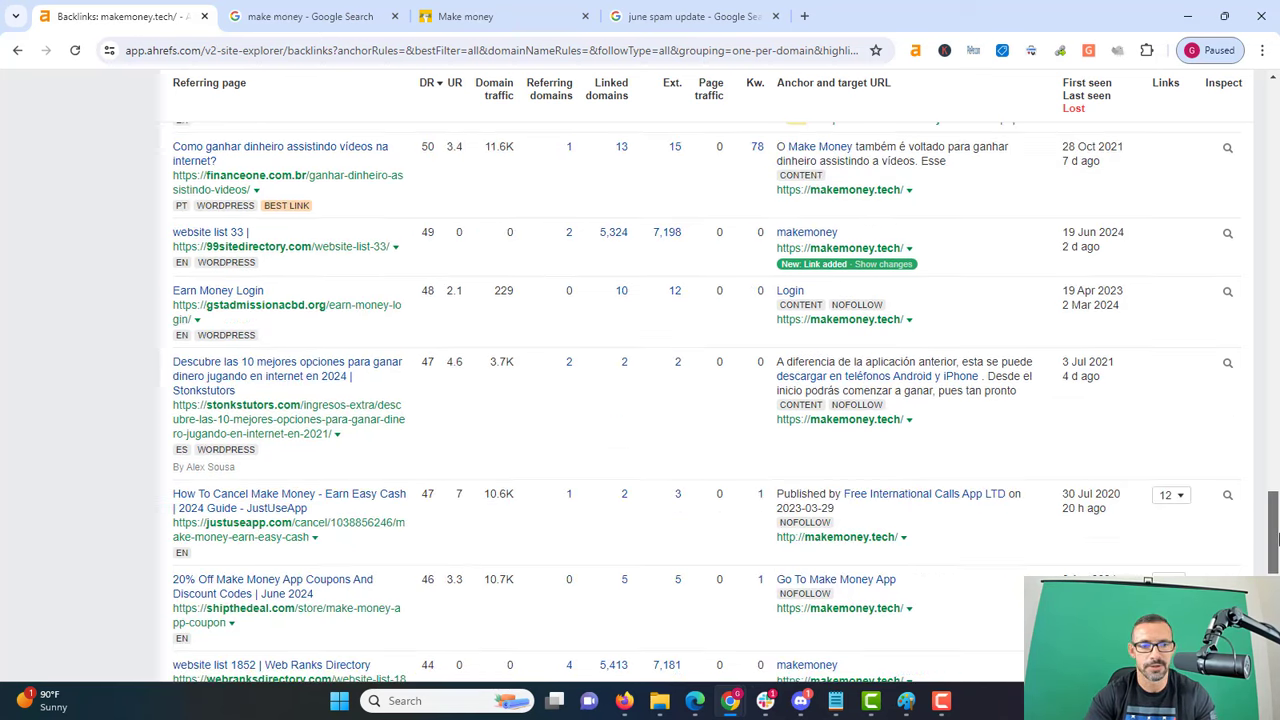
{"action": "scroll", "scroll_direction": "down", "scroll_amount": 3}
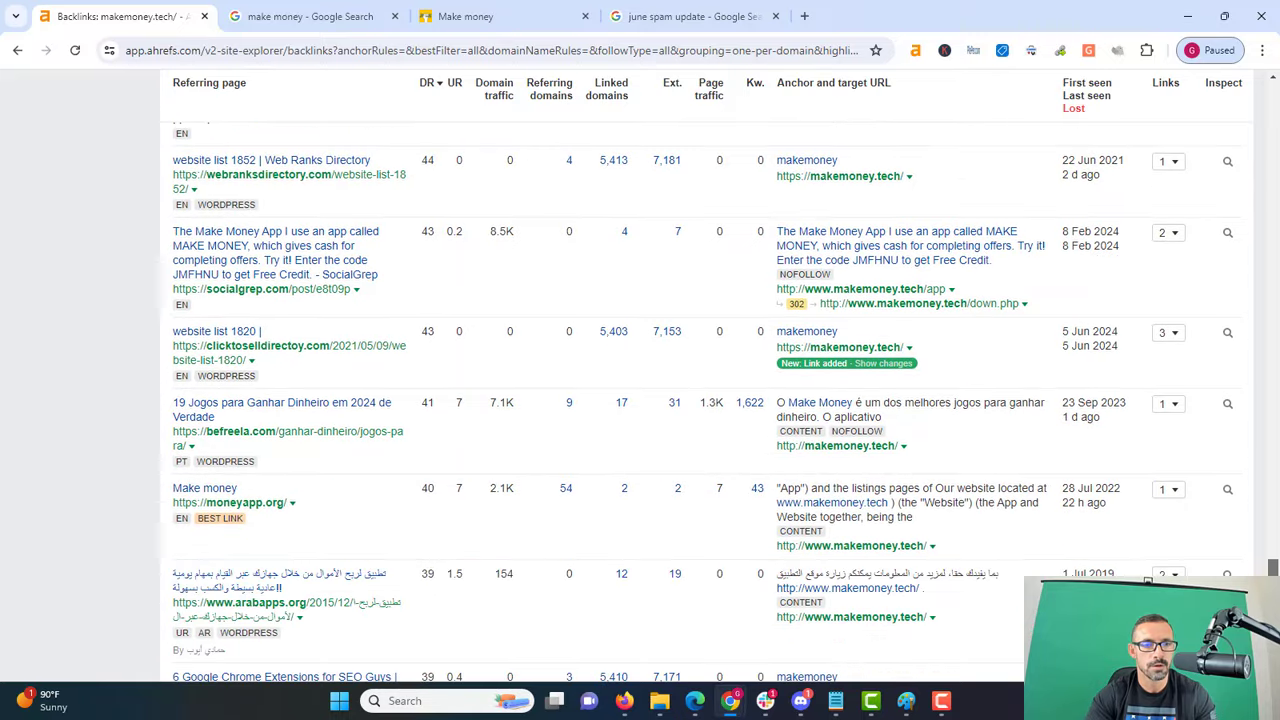
{"action": "scroll", "scroll_direction": "down", "scroll_amount": 3}
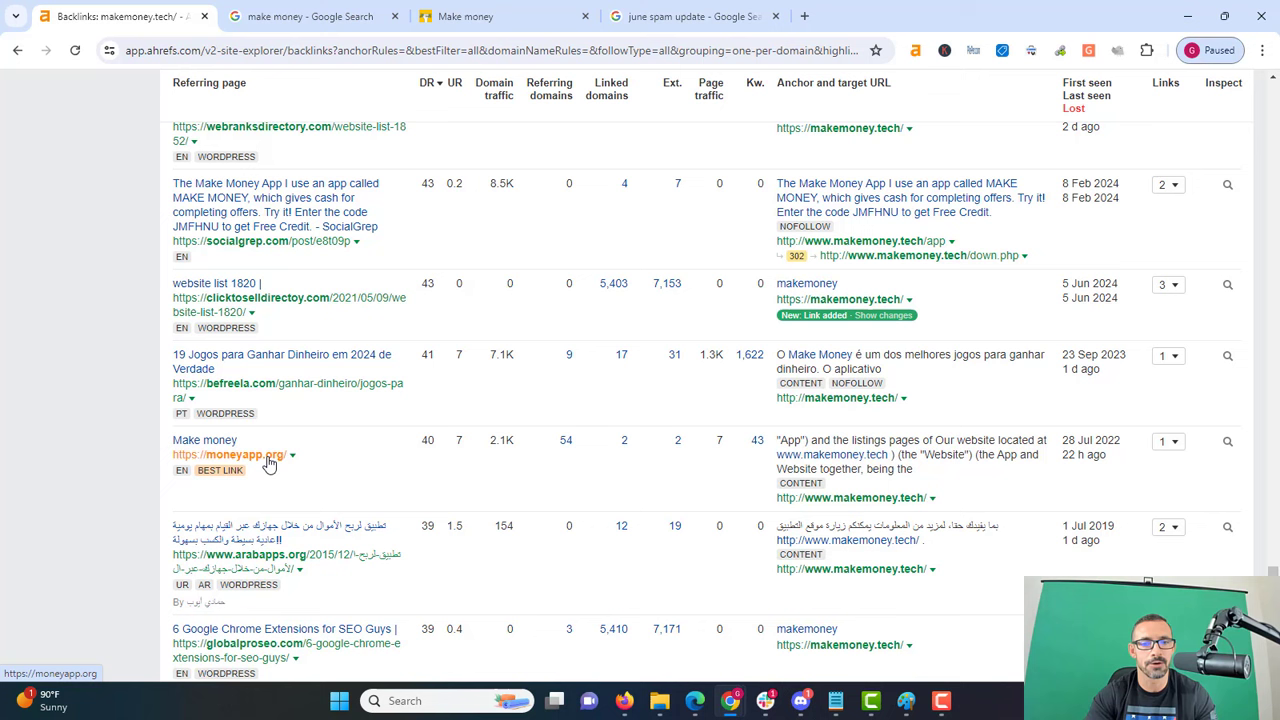
{"action": "mouse_move", "coordinate": [232, 470]}
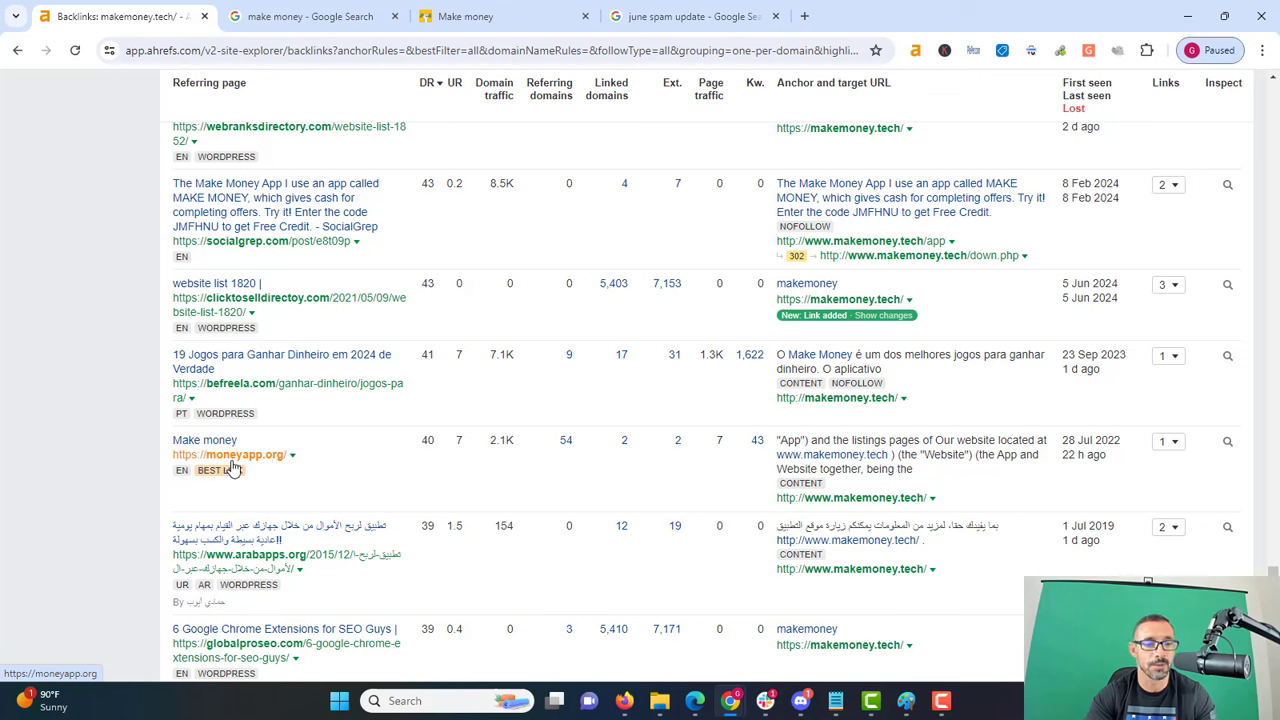
{"action": "mouse_move", "coordinate": [256, 458]}
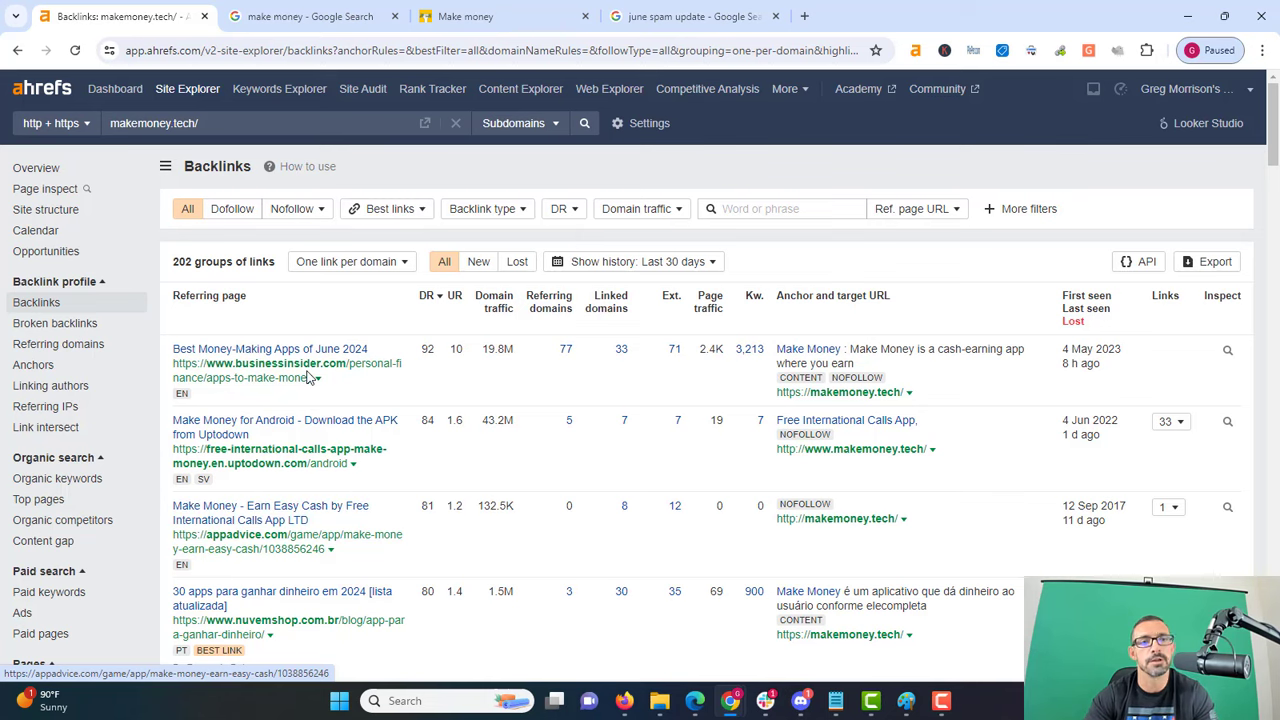
{"action": "mouse_move", "coordinate": [548, 224]}
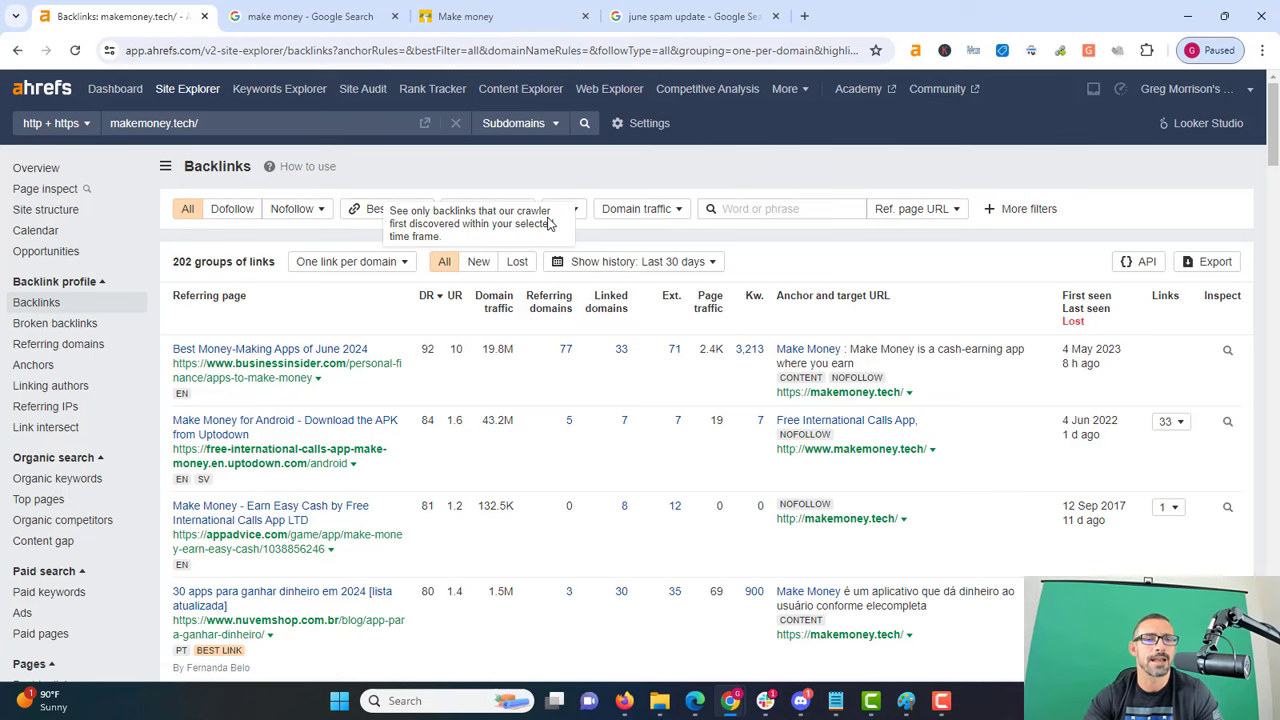
Switch to the 'Make money' tab showing the homepage tagline and app store badges.
{"action": "left_click", "coordinate": [464, 16]}
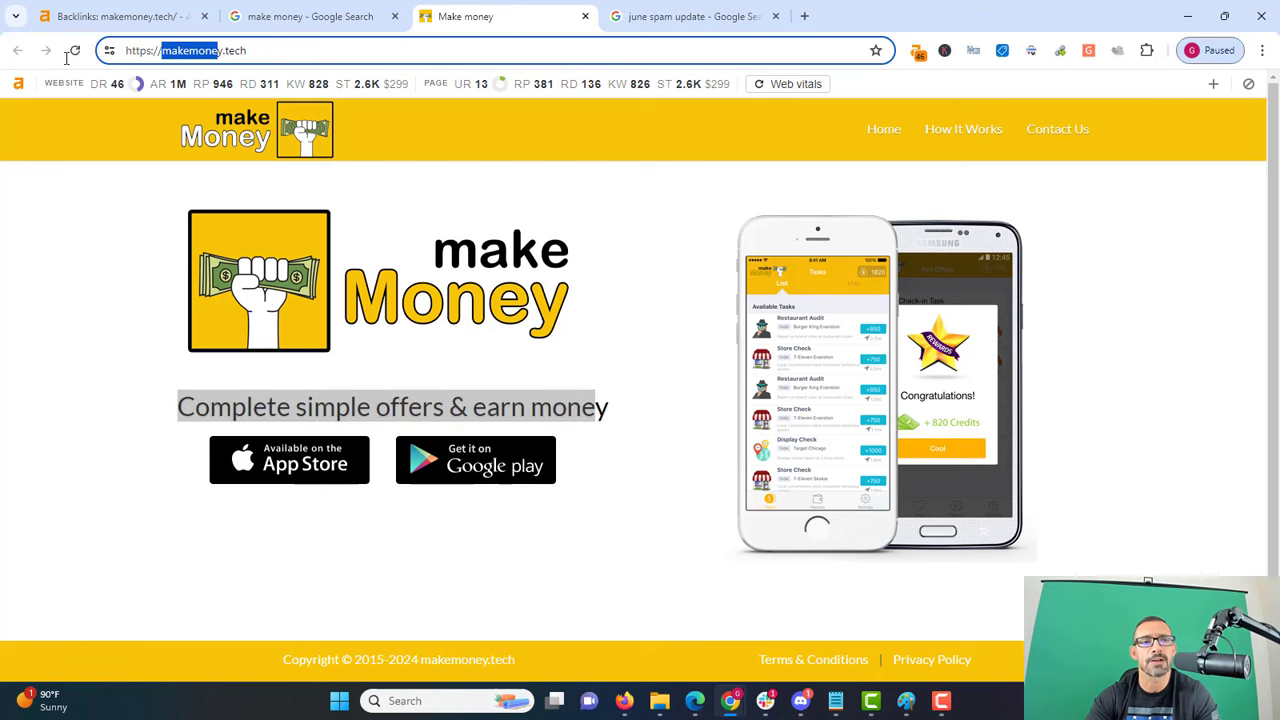
{"action": "mouse_move", "coordinate": [324, 44]}
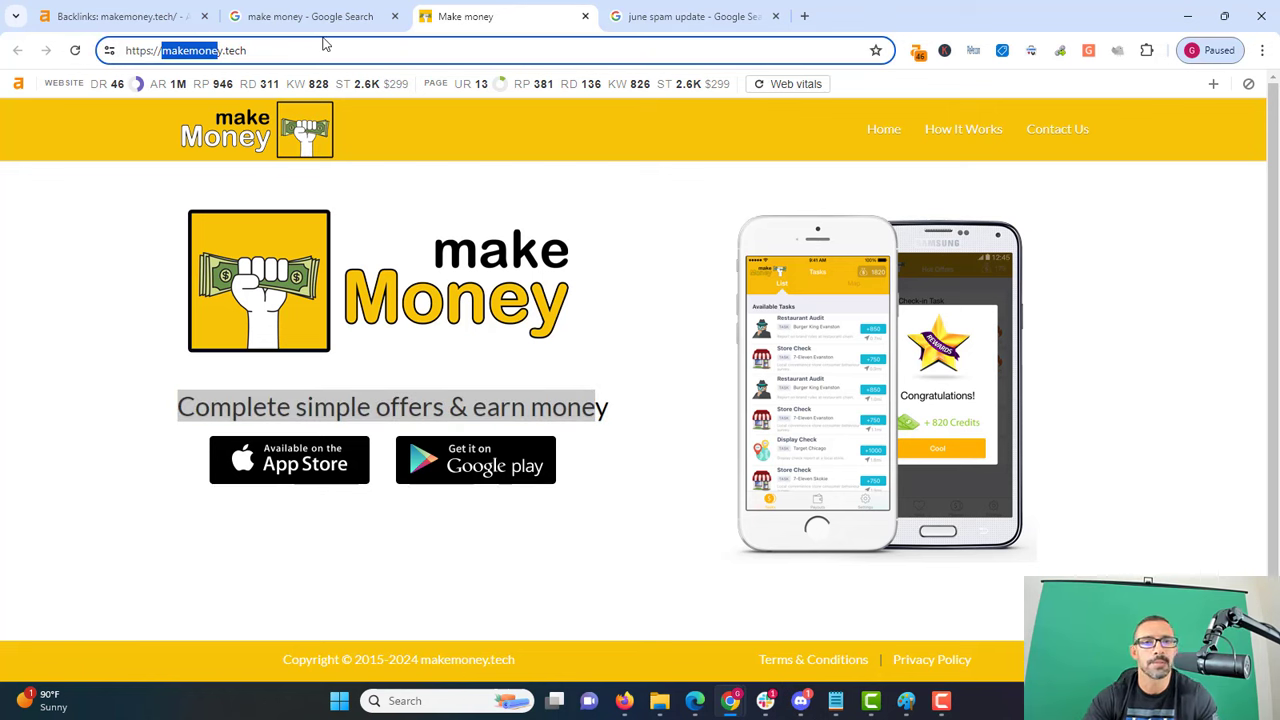
{"action": "mouse_move", "coordinate": [464, 16]}
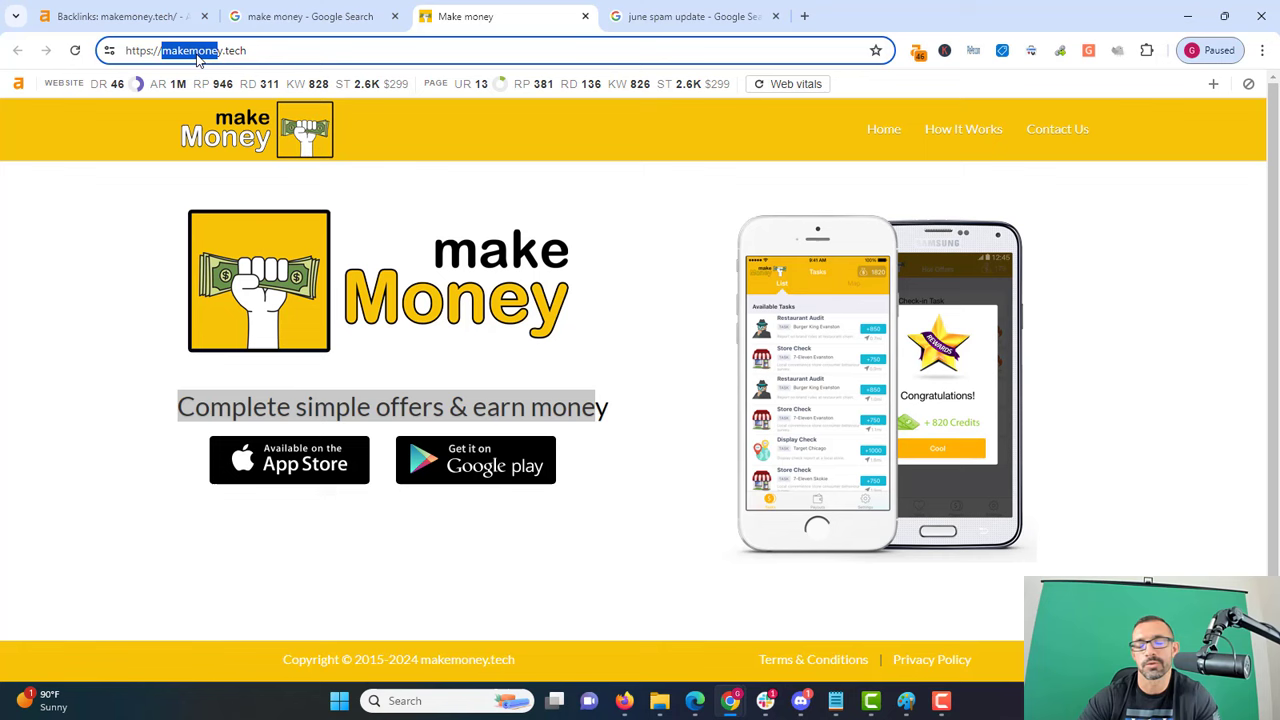
{"action": "mouse_move", "coordinate": [260, 38]}
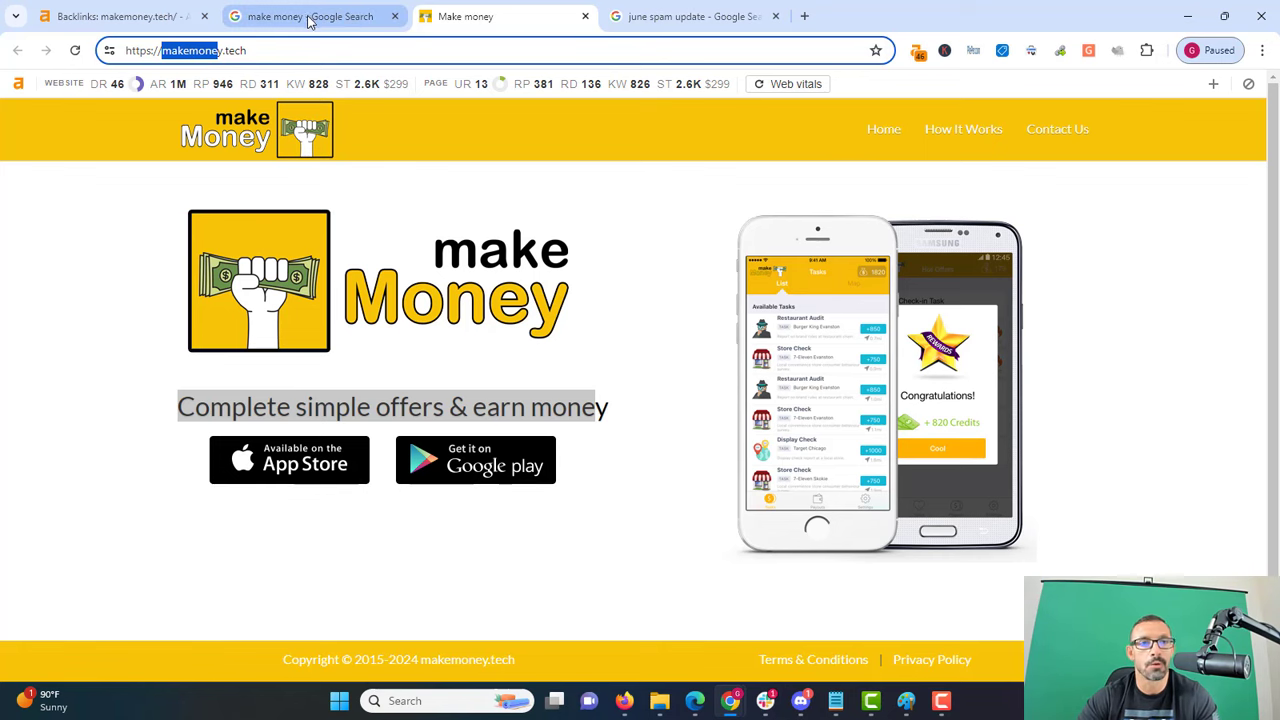
{"action": "left_click", "coordinate": [310, 16]}
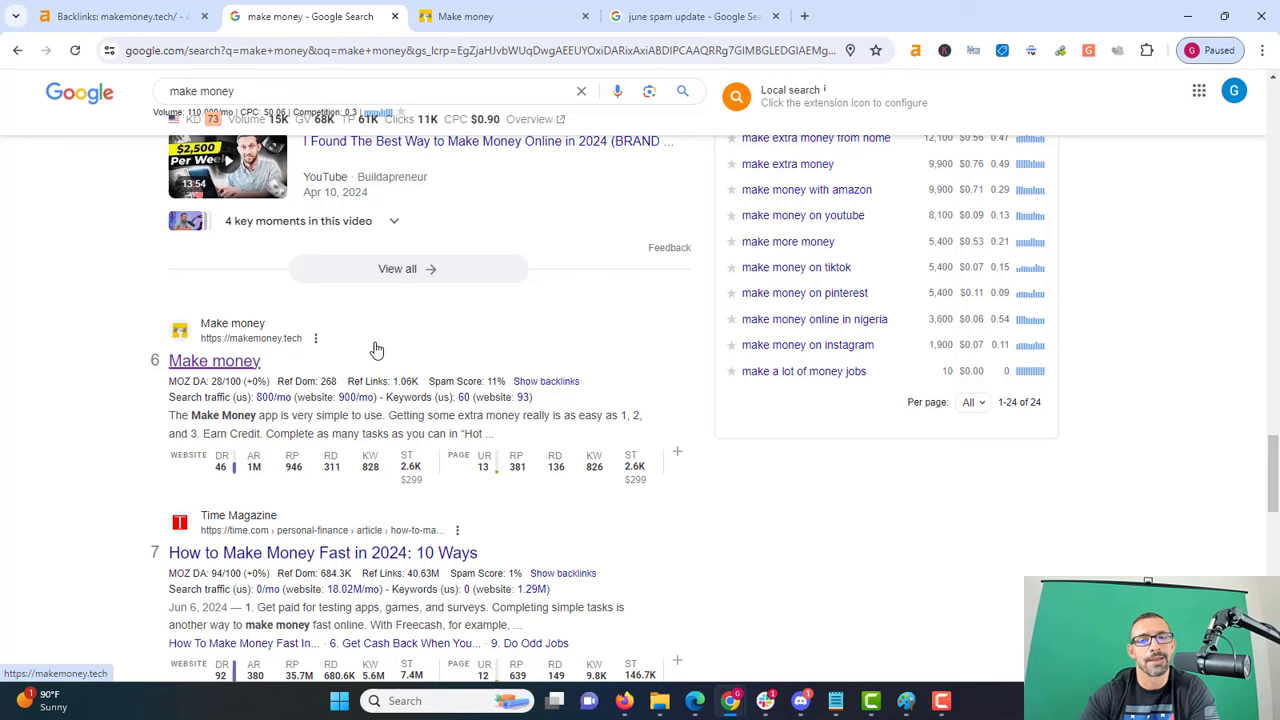
{"action": "mouse_move", "coordinate": [516, 336]}
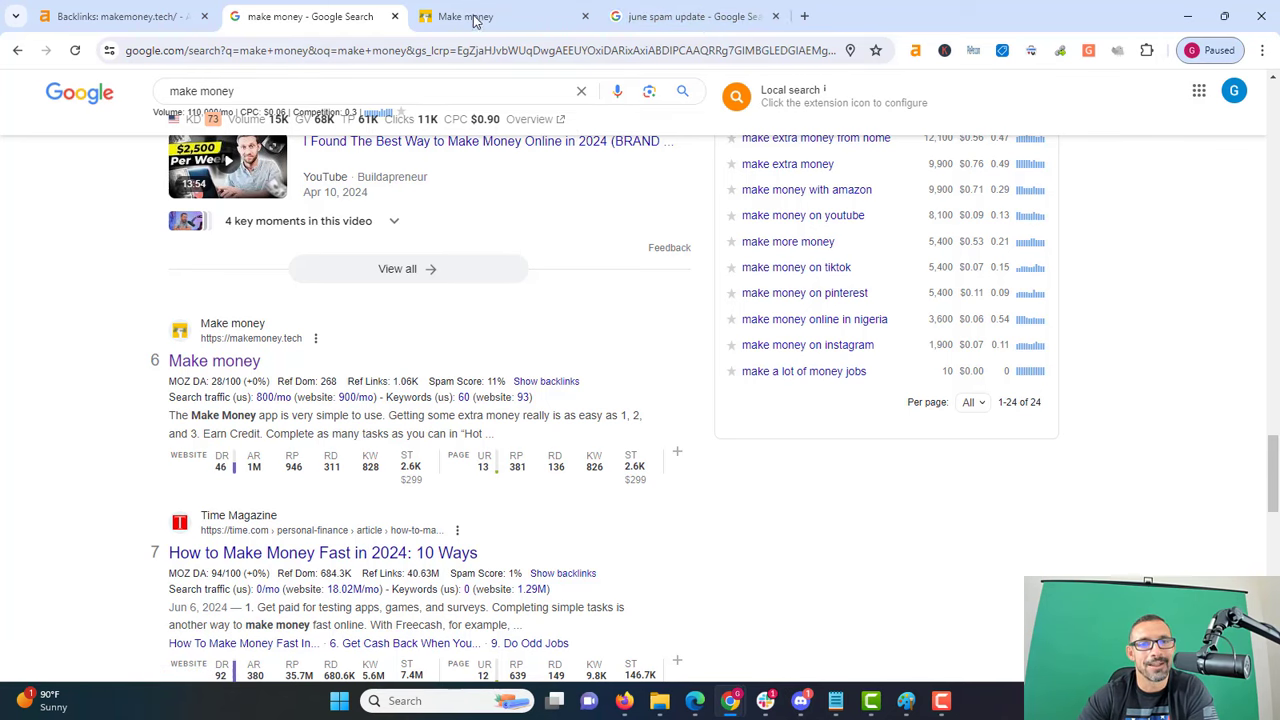
{"action": "left_click", "coordinate": [464, 16]}
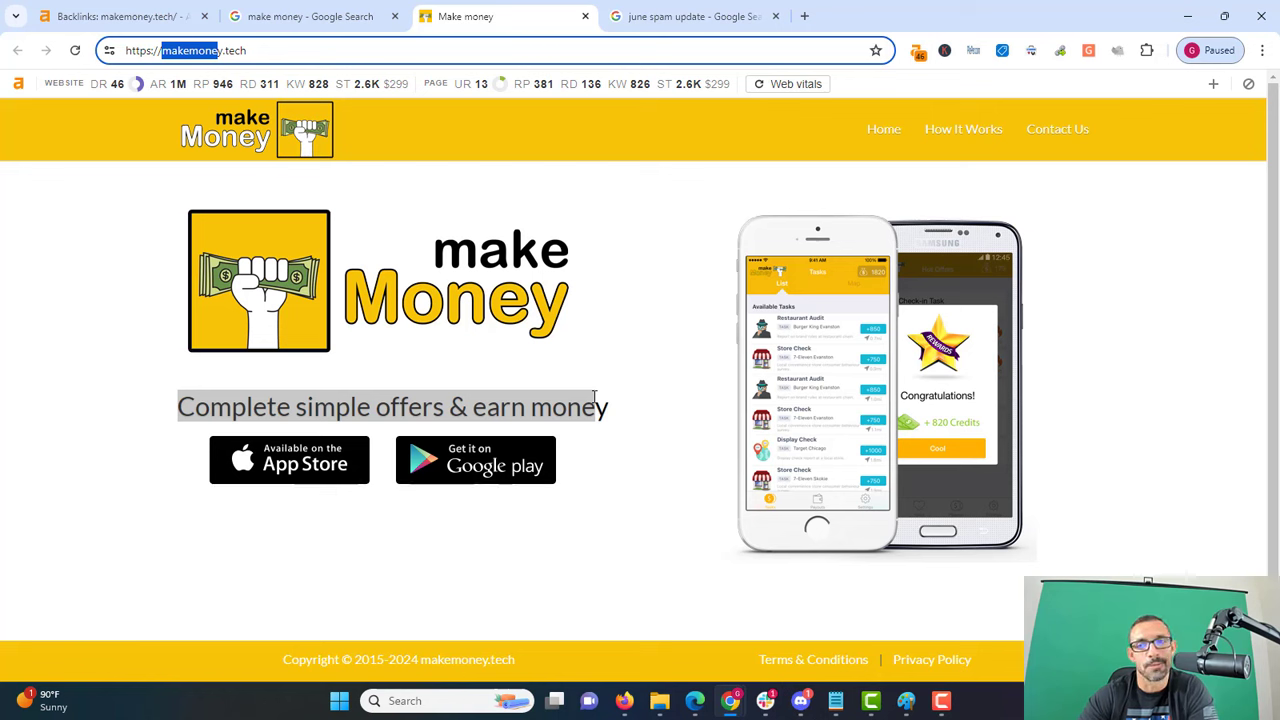
{"action": "mouse_move", "coordinate": [518, 320]}
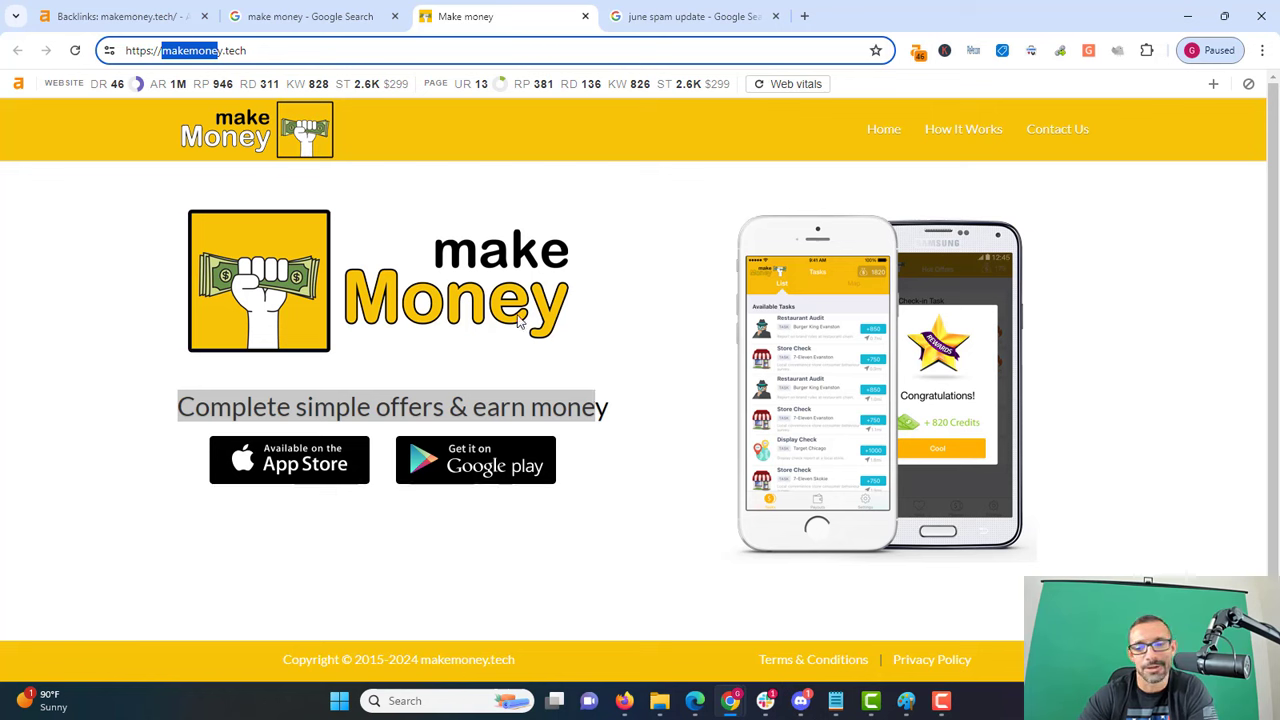
{"action": "mouse_move", "coordinate": [888, 374]}
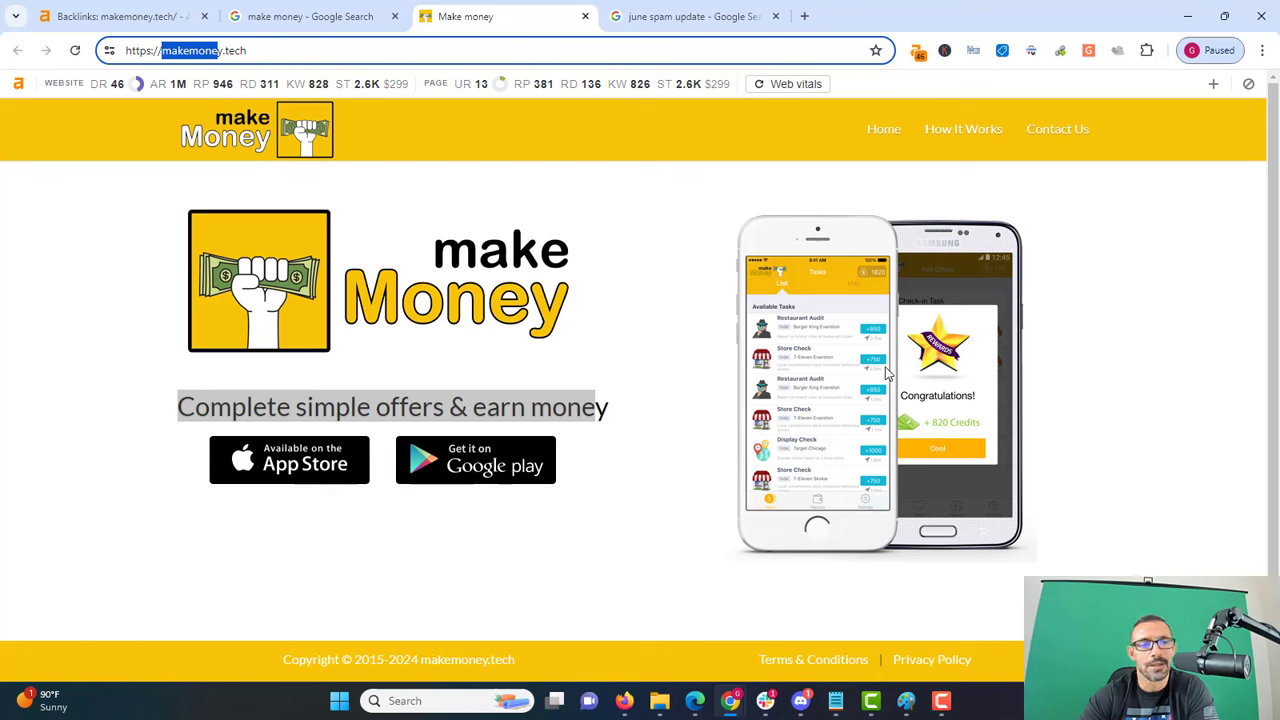
{"action": "mouse_move", "coordinate": [730, 428]}
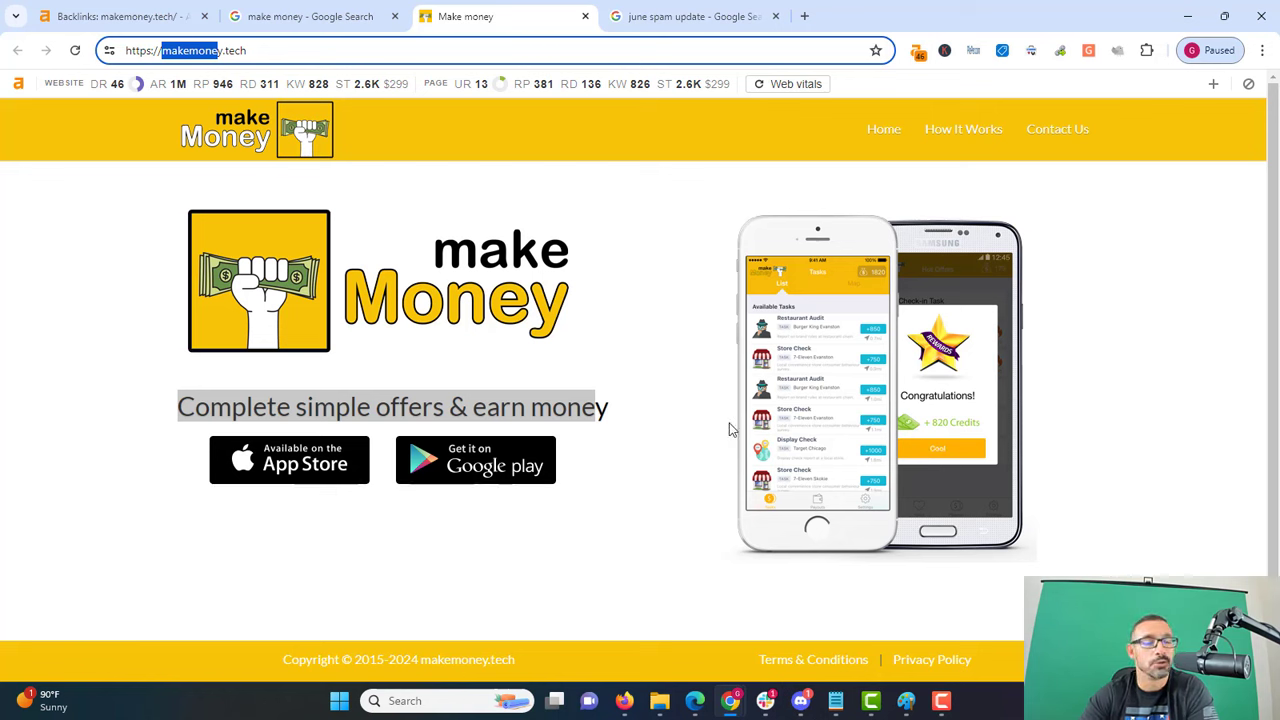